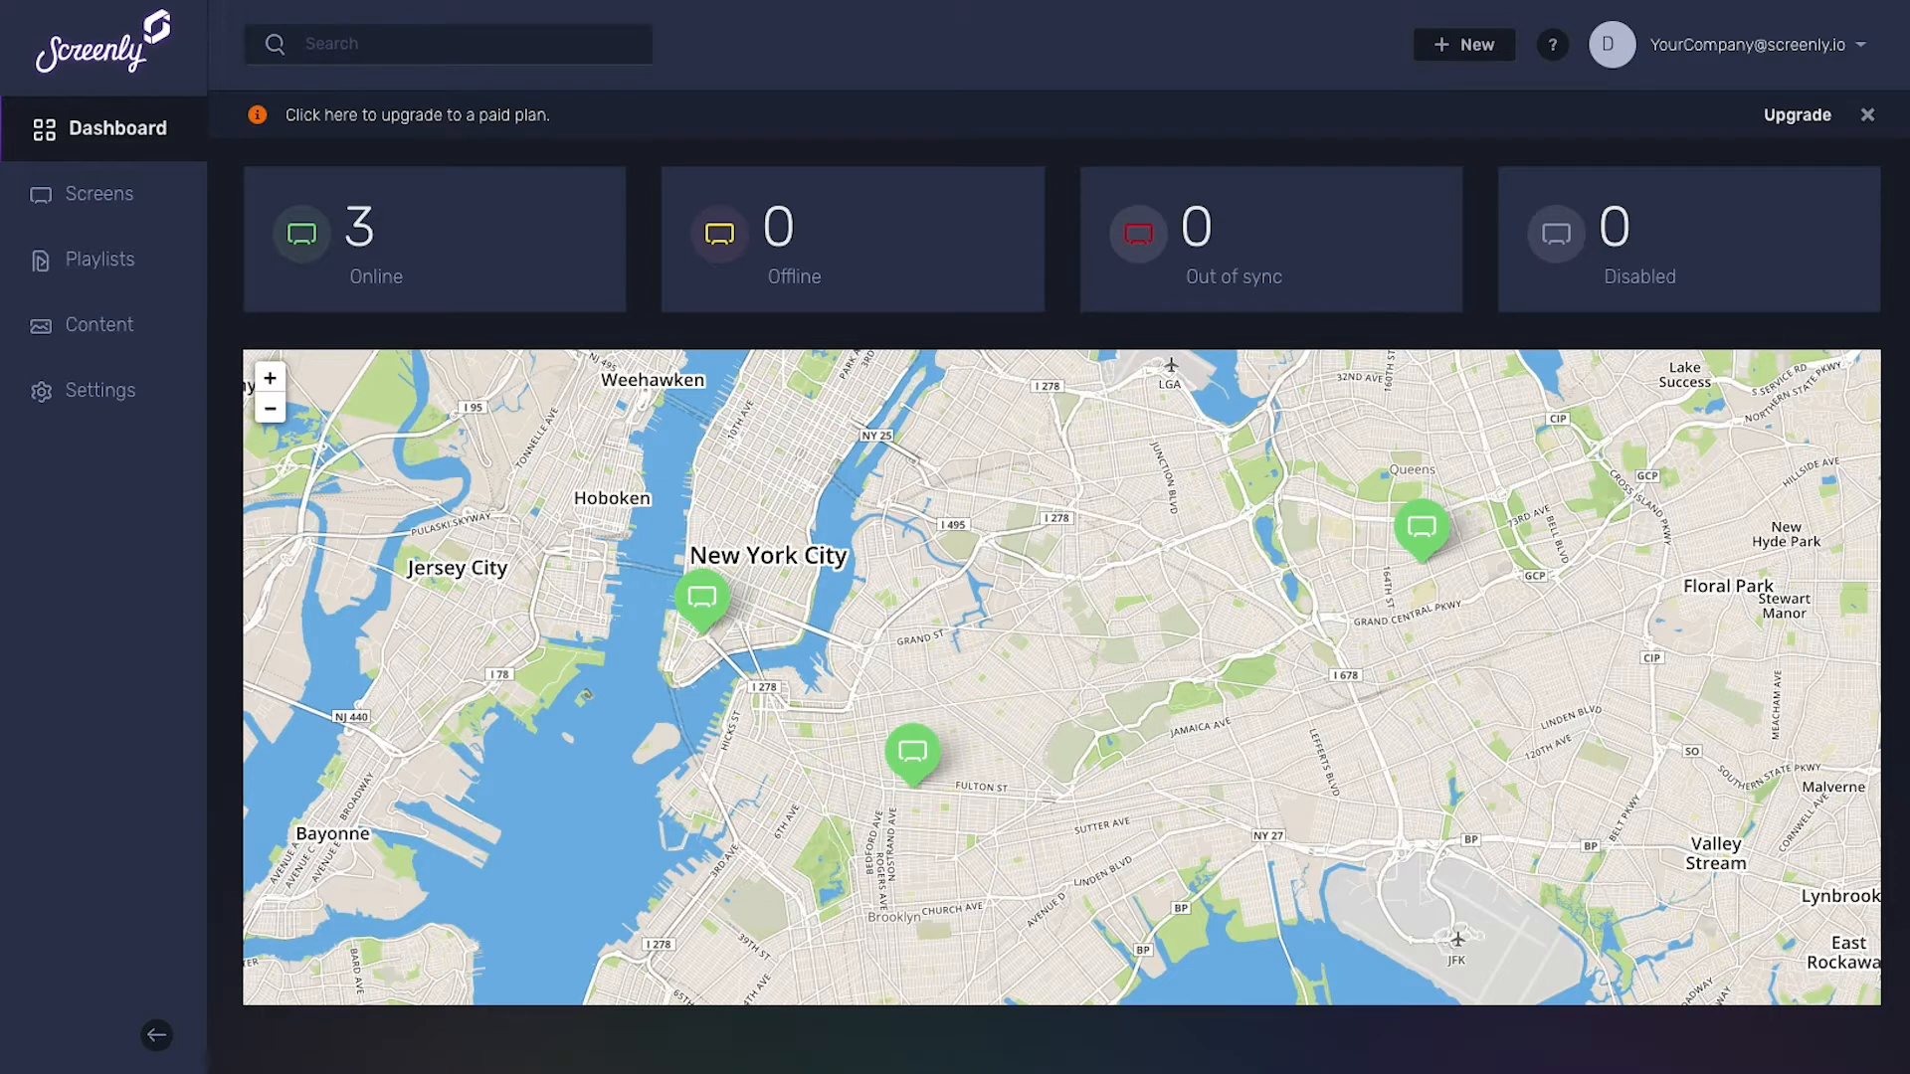
mouse_move(121, 332)
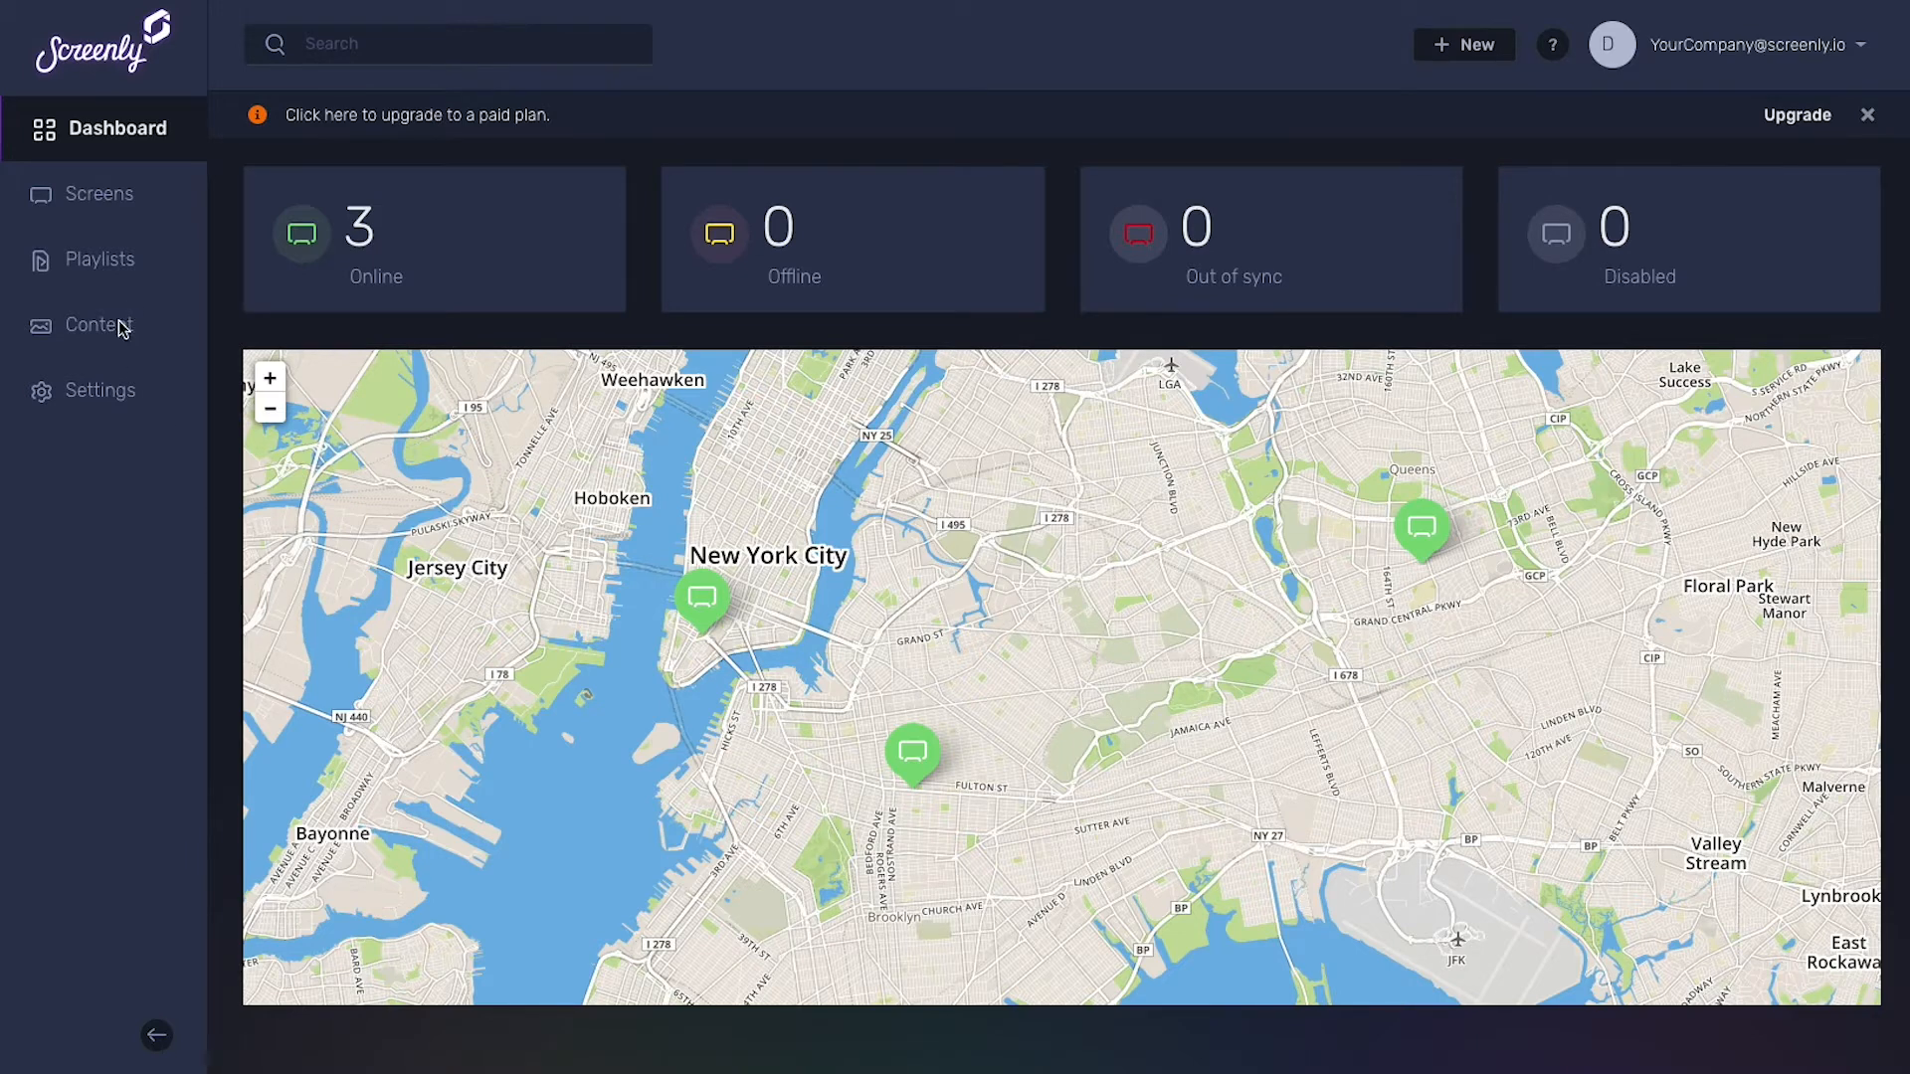
mouse_move(114, 332)
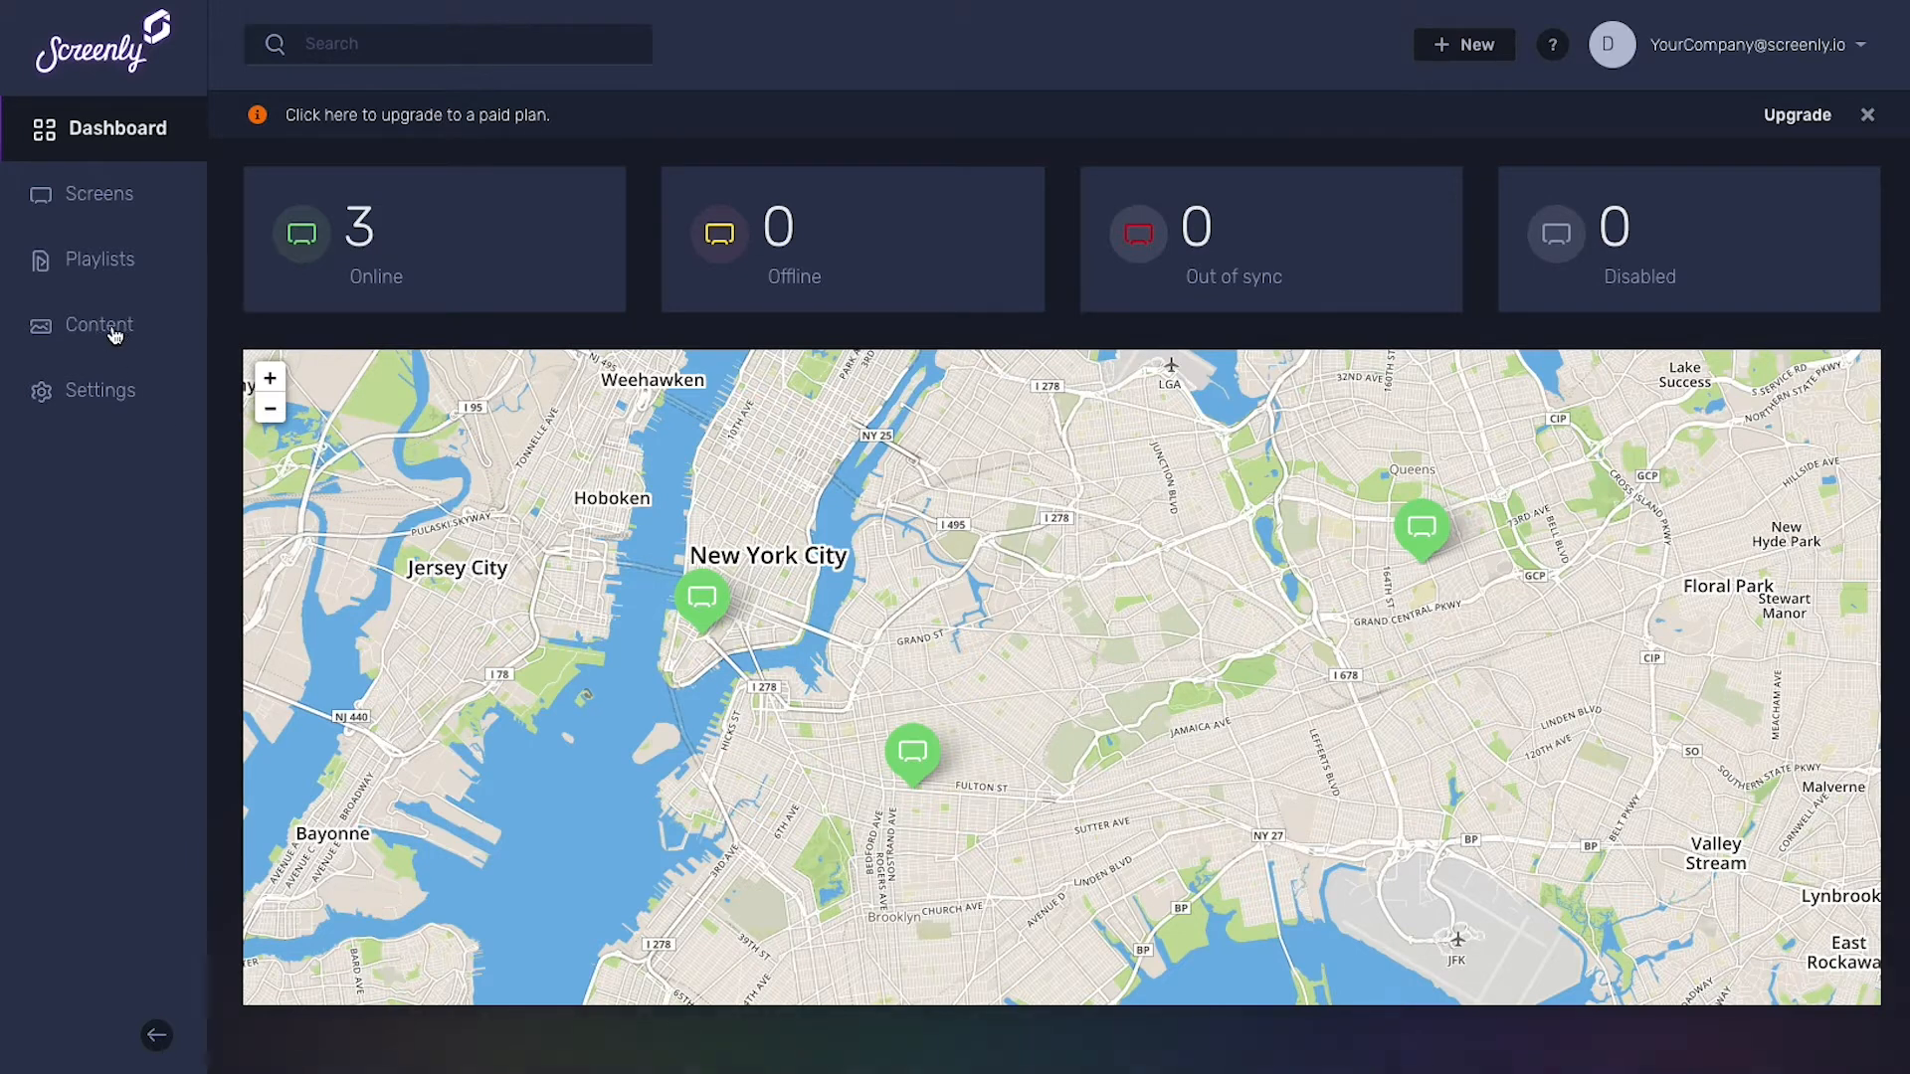
- Switch from the dashboard map to the empty Content library
left_click(100, 324)
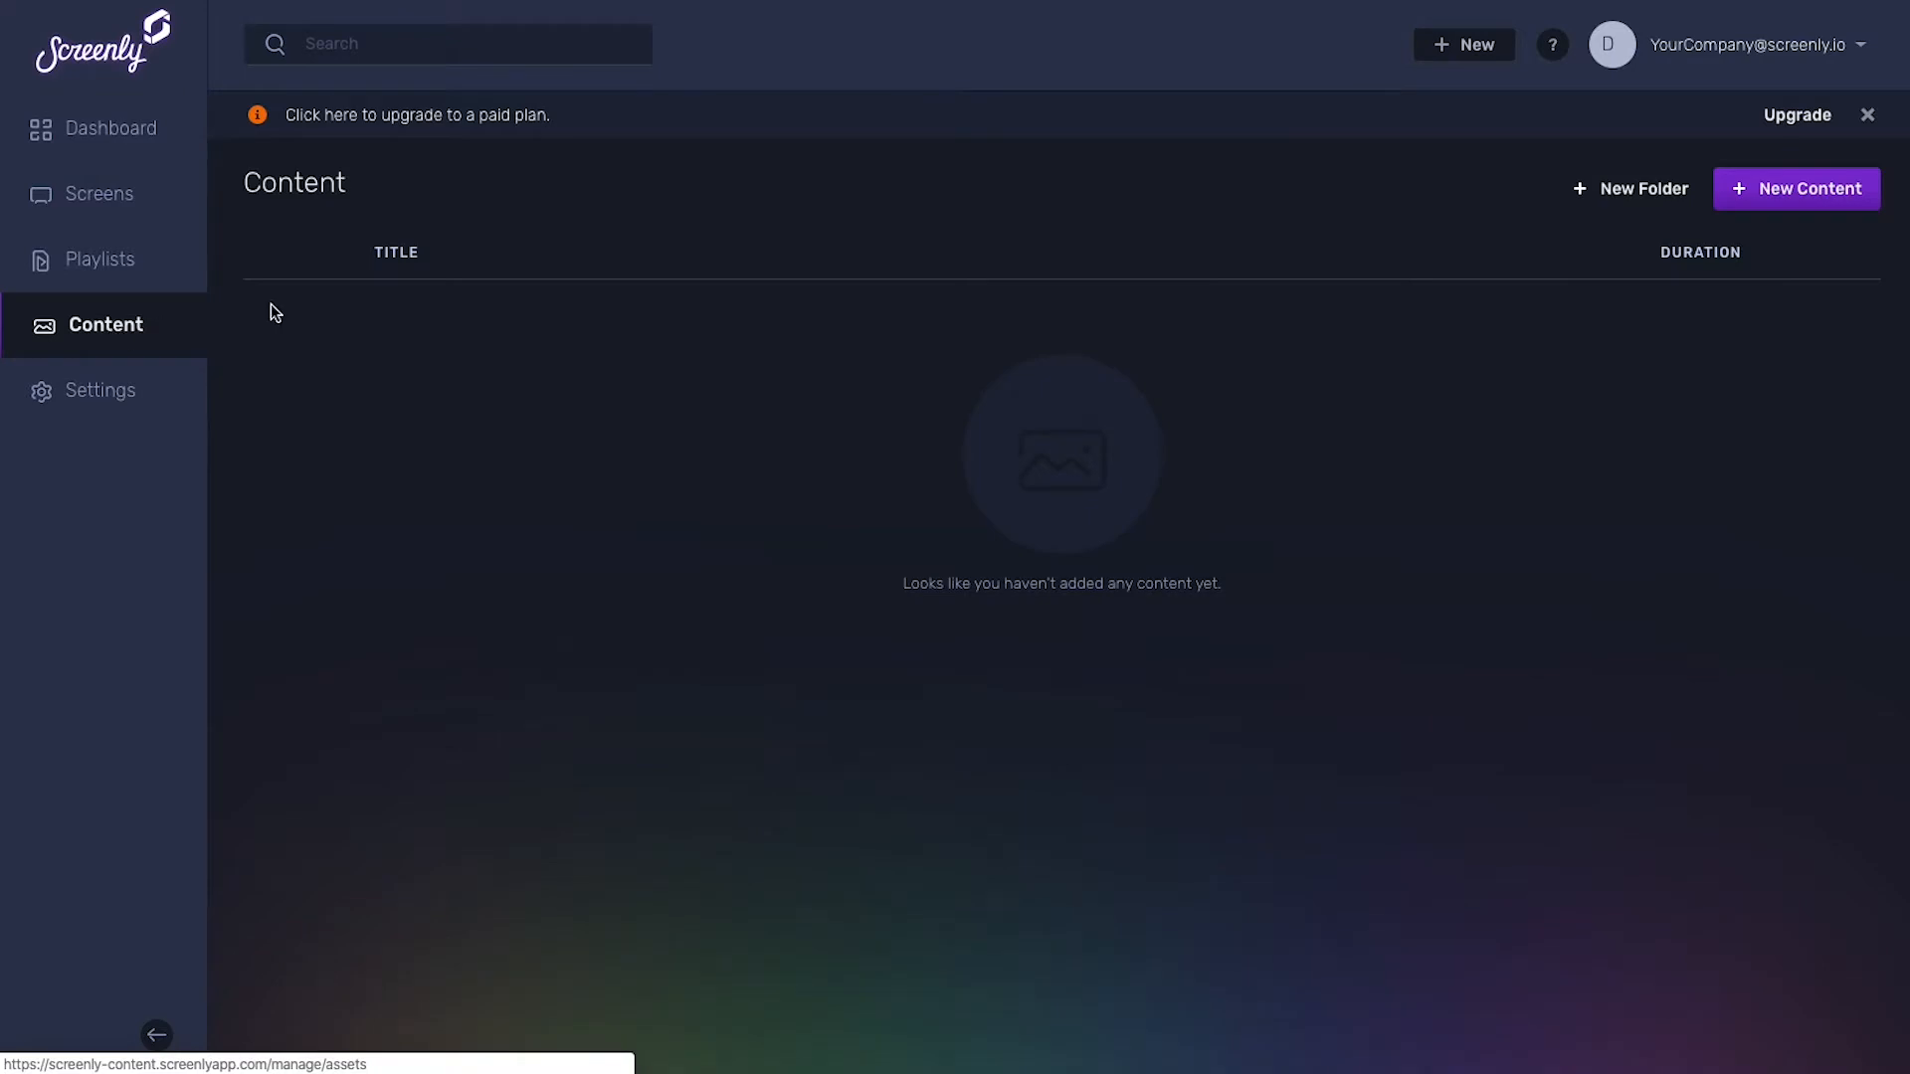
mouse_move(1794, 220)
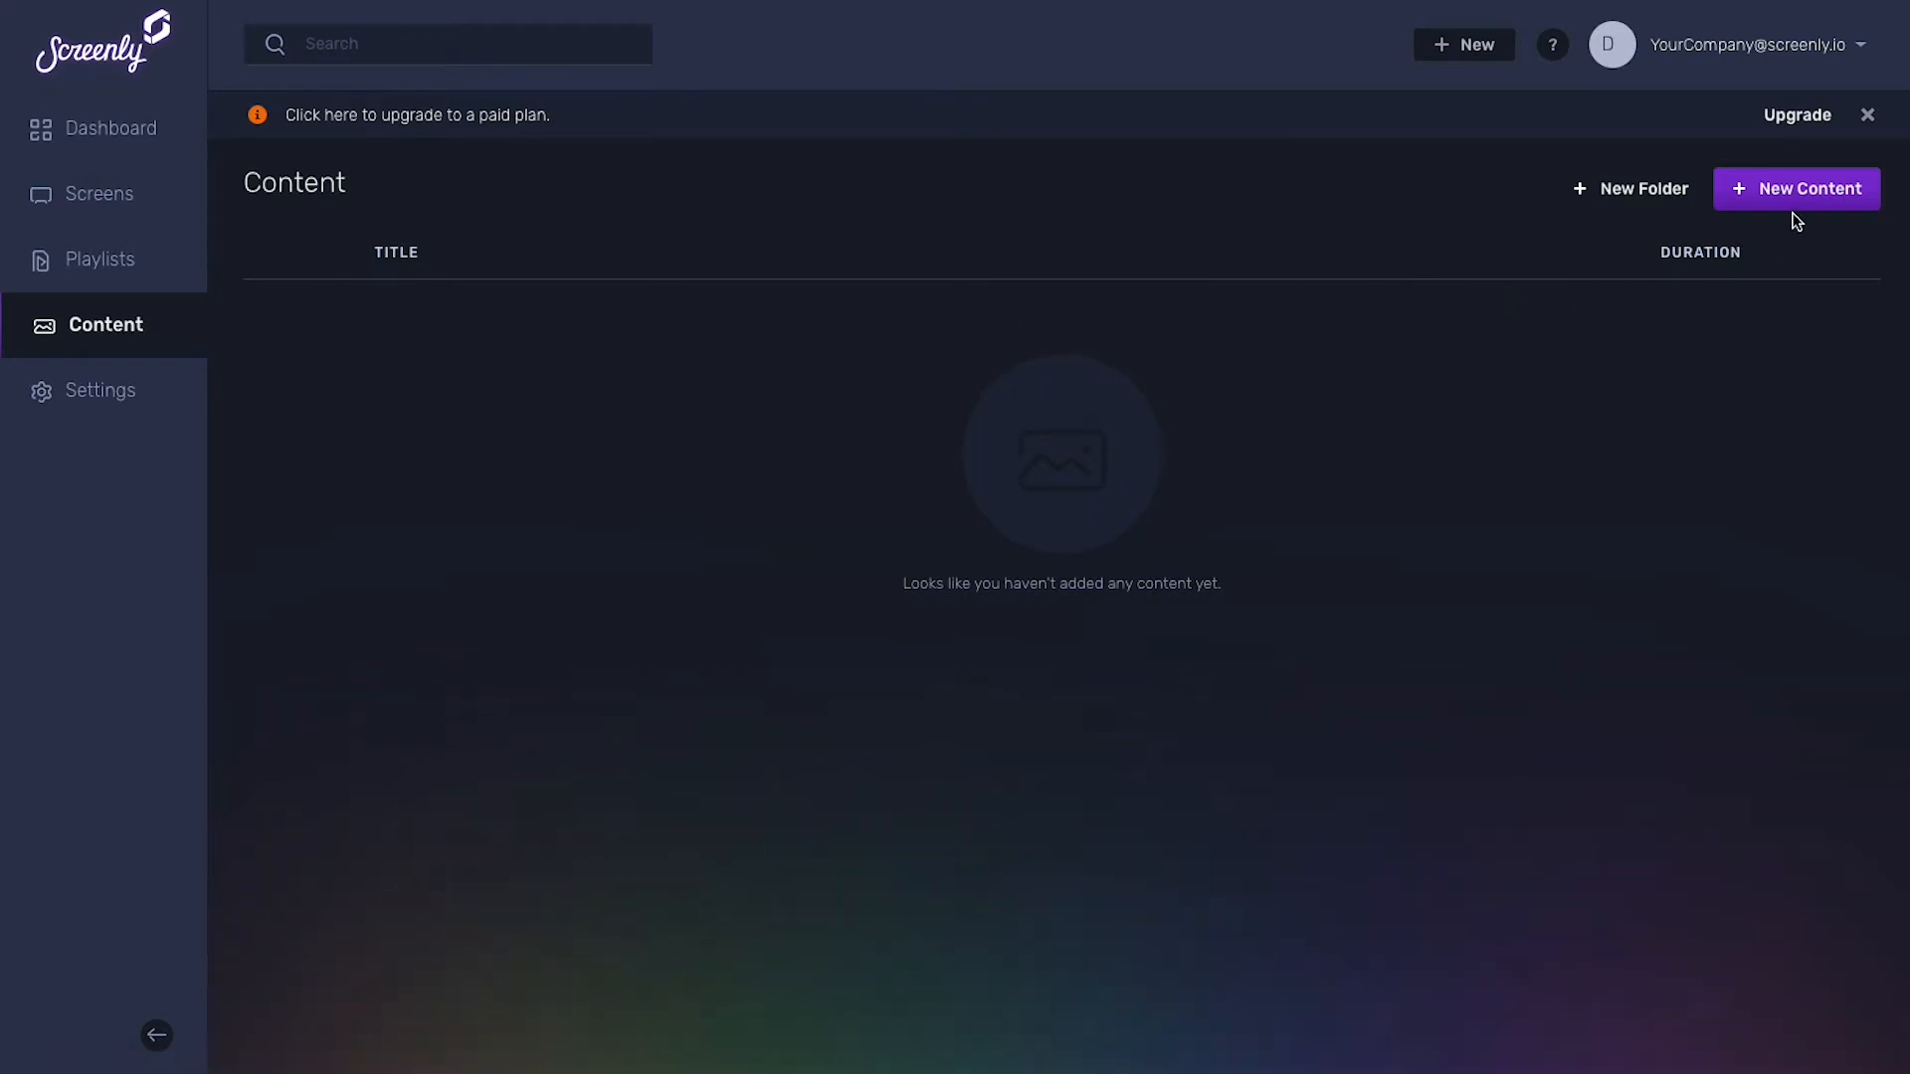
- Upload YourCompany_Logo.jpg from the desktop as the first content item
left_click(1794, 189)
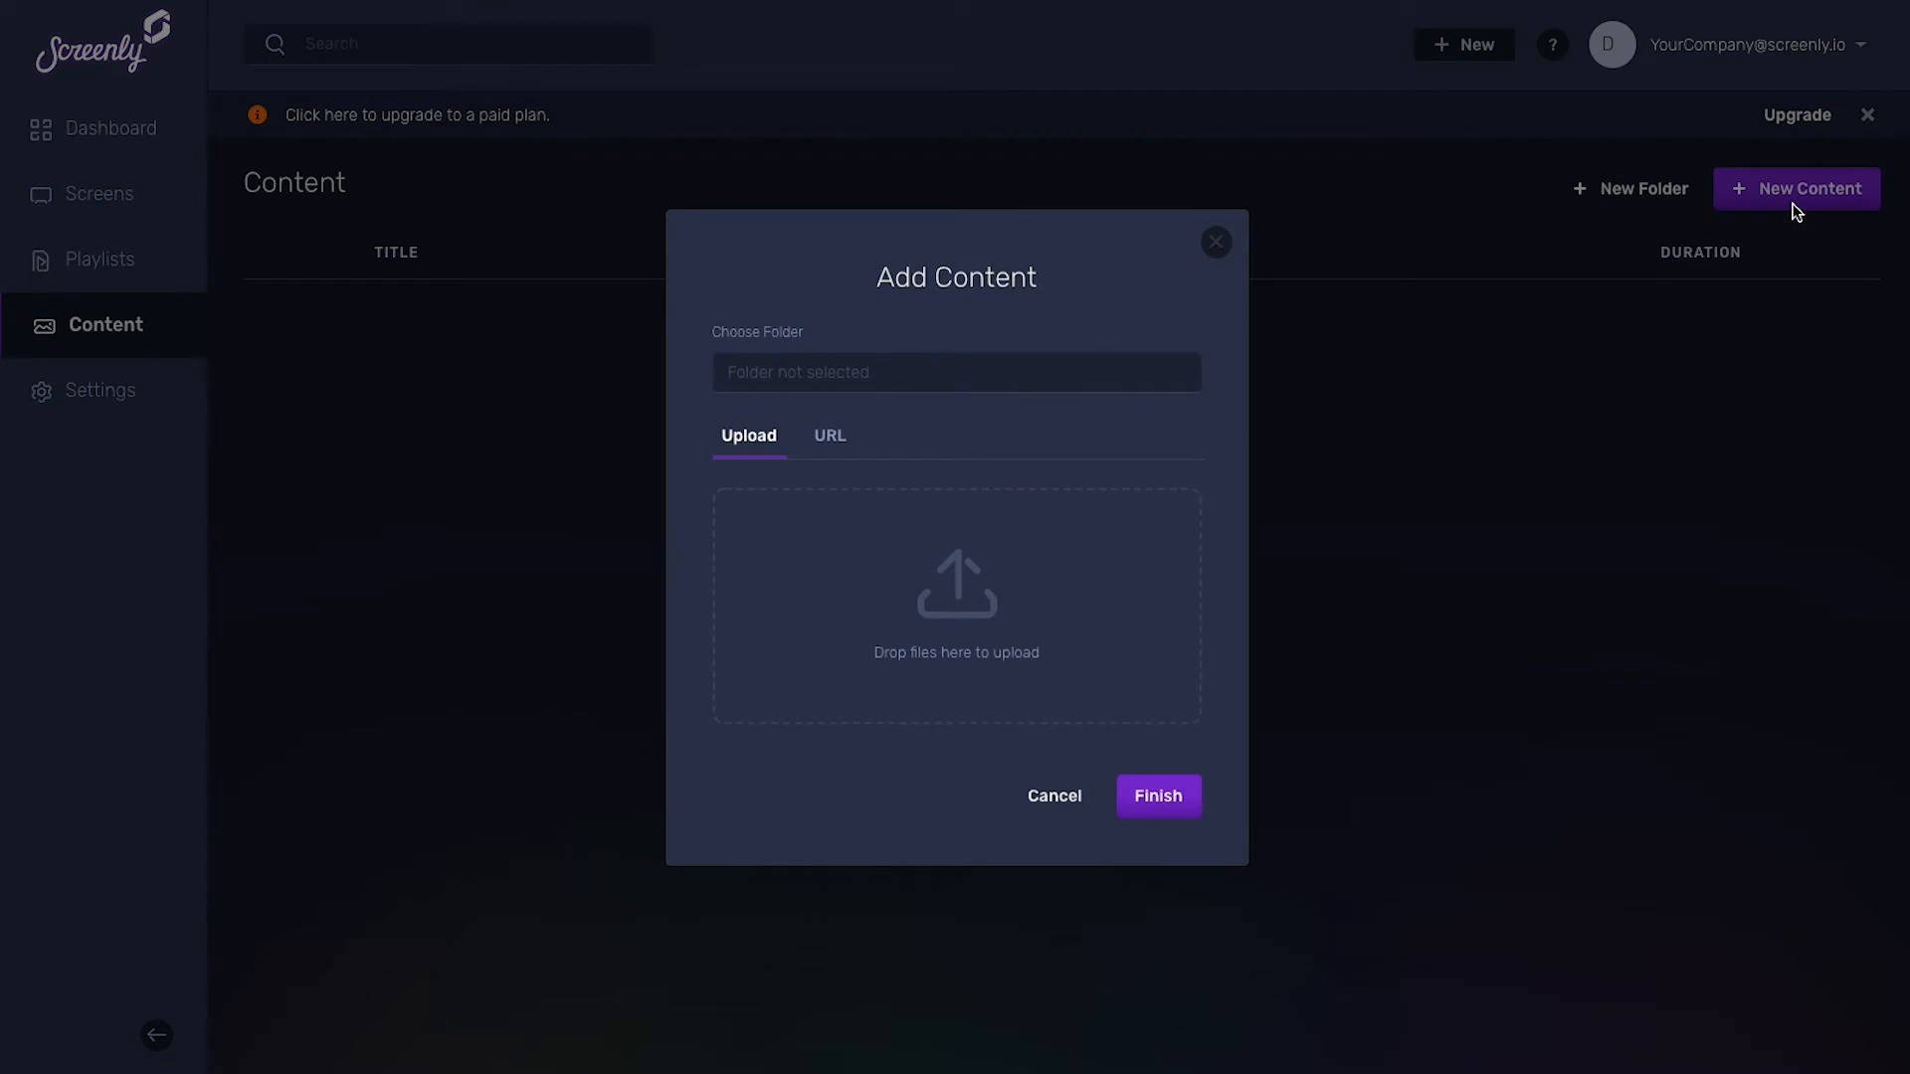
mouse_move(949, 598)
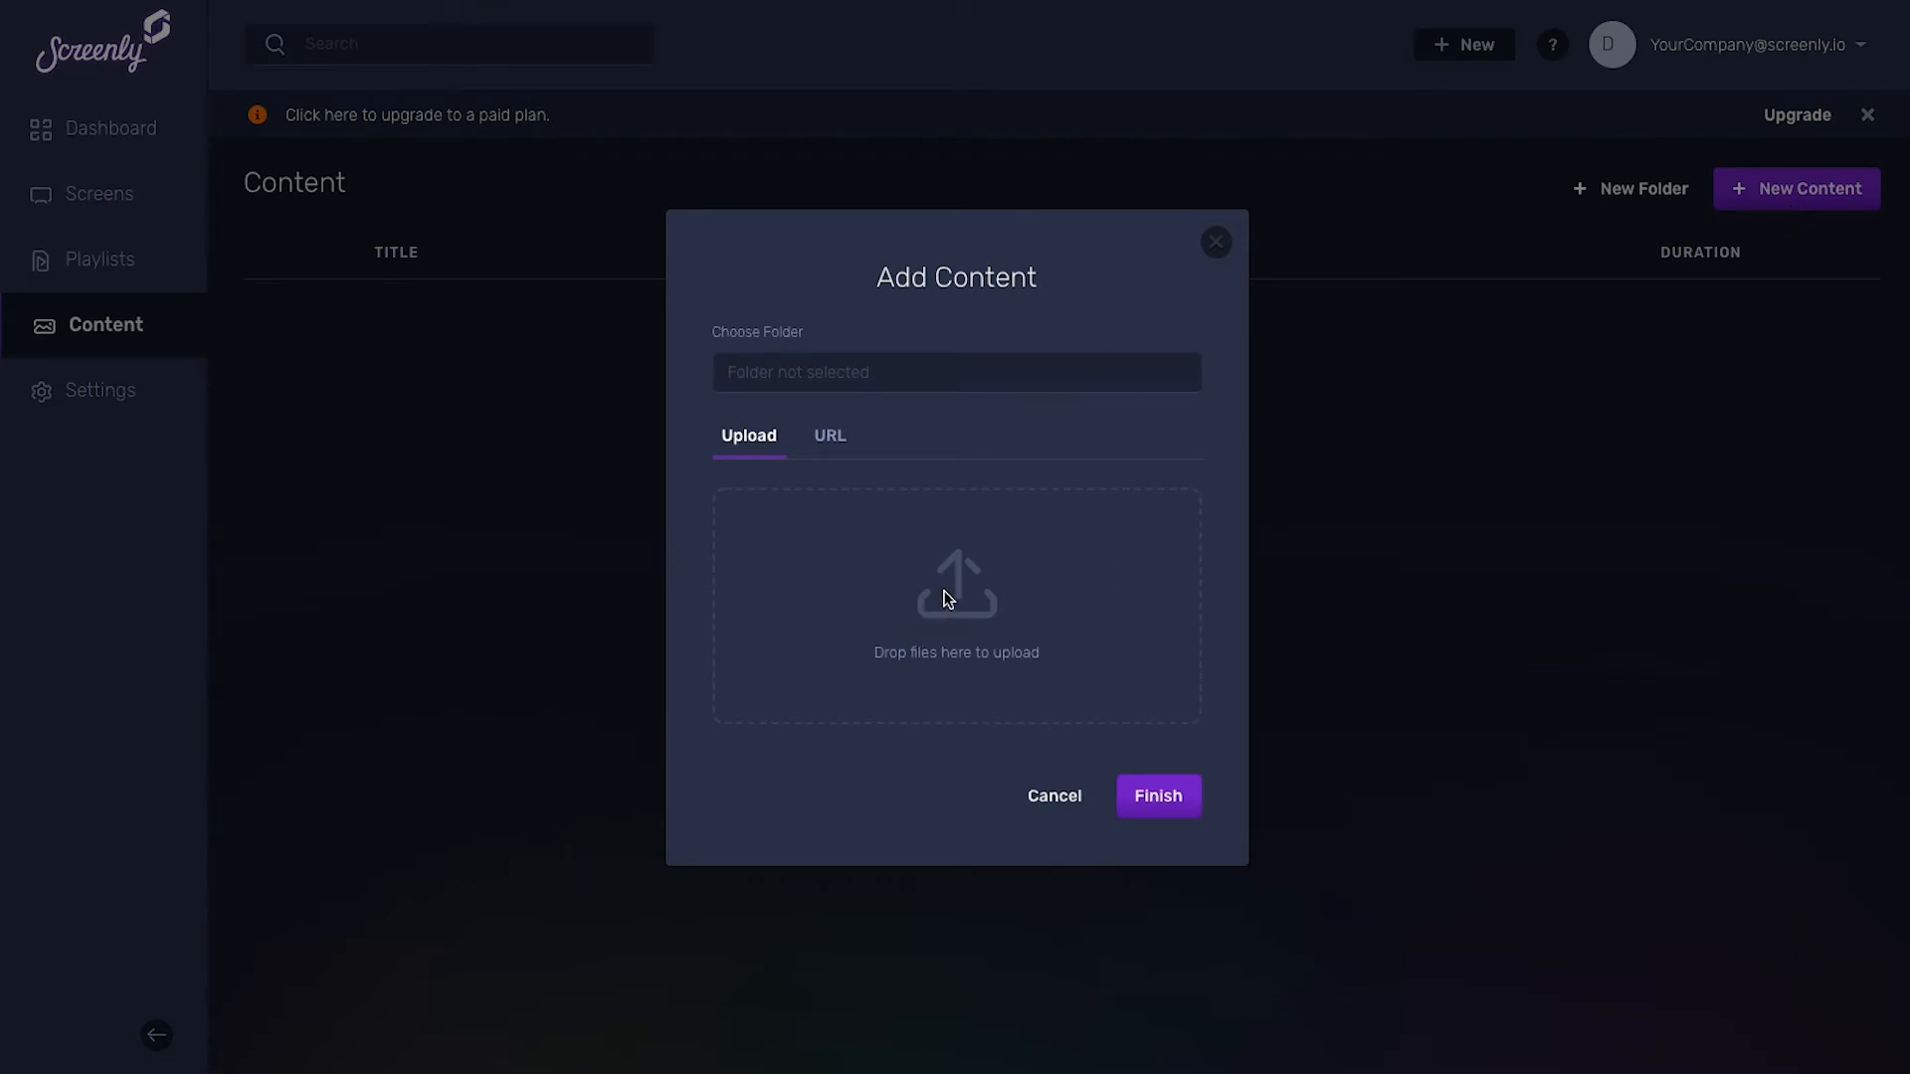
left_click(957, 605)
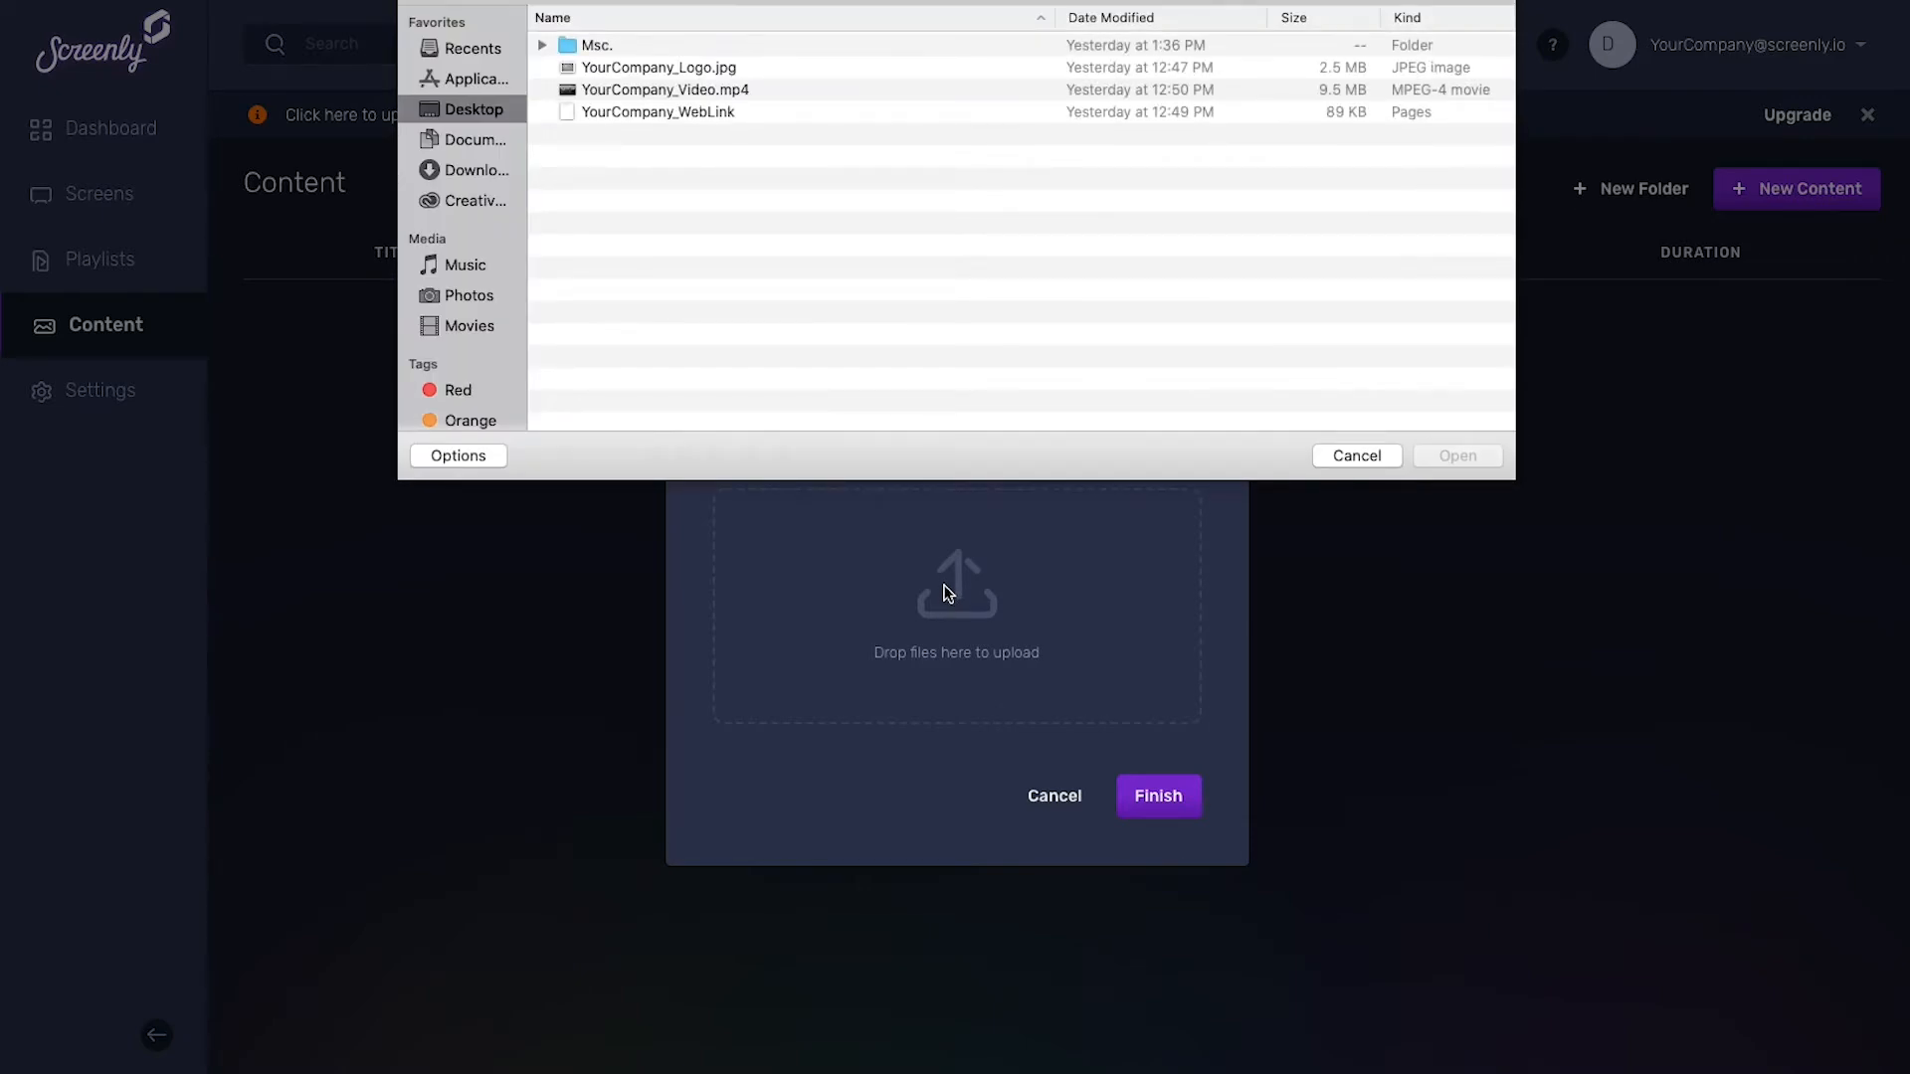
mouse_move(800, 86)
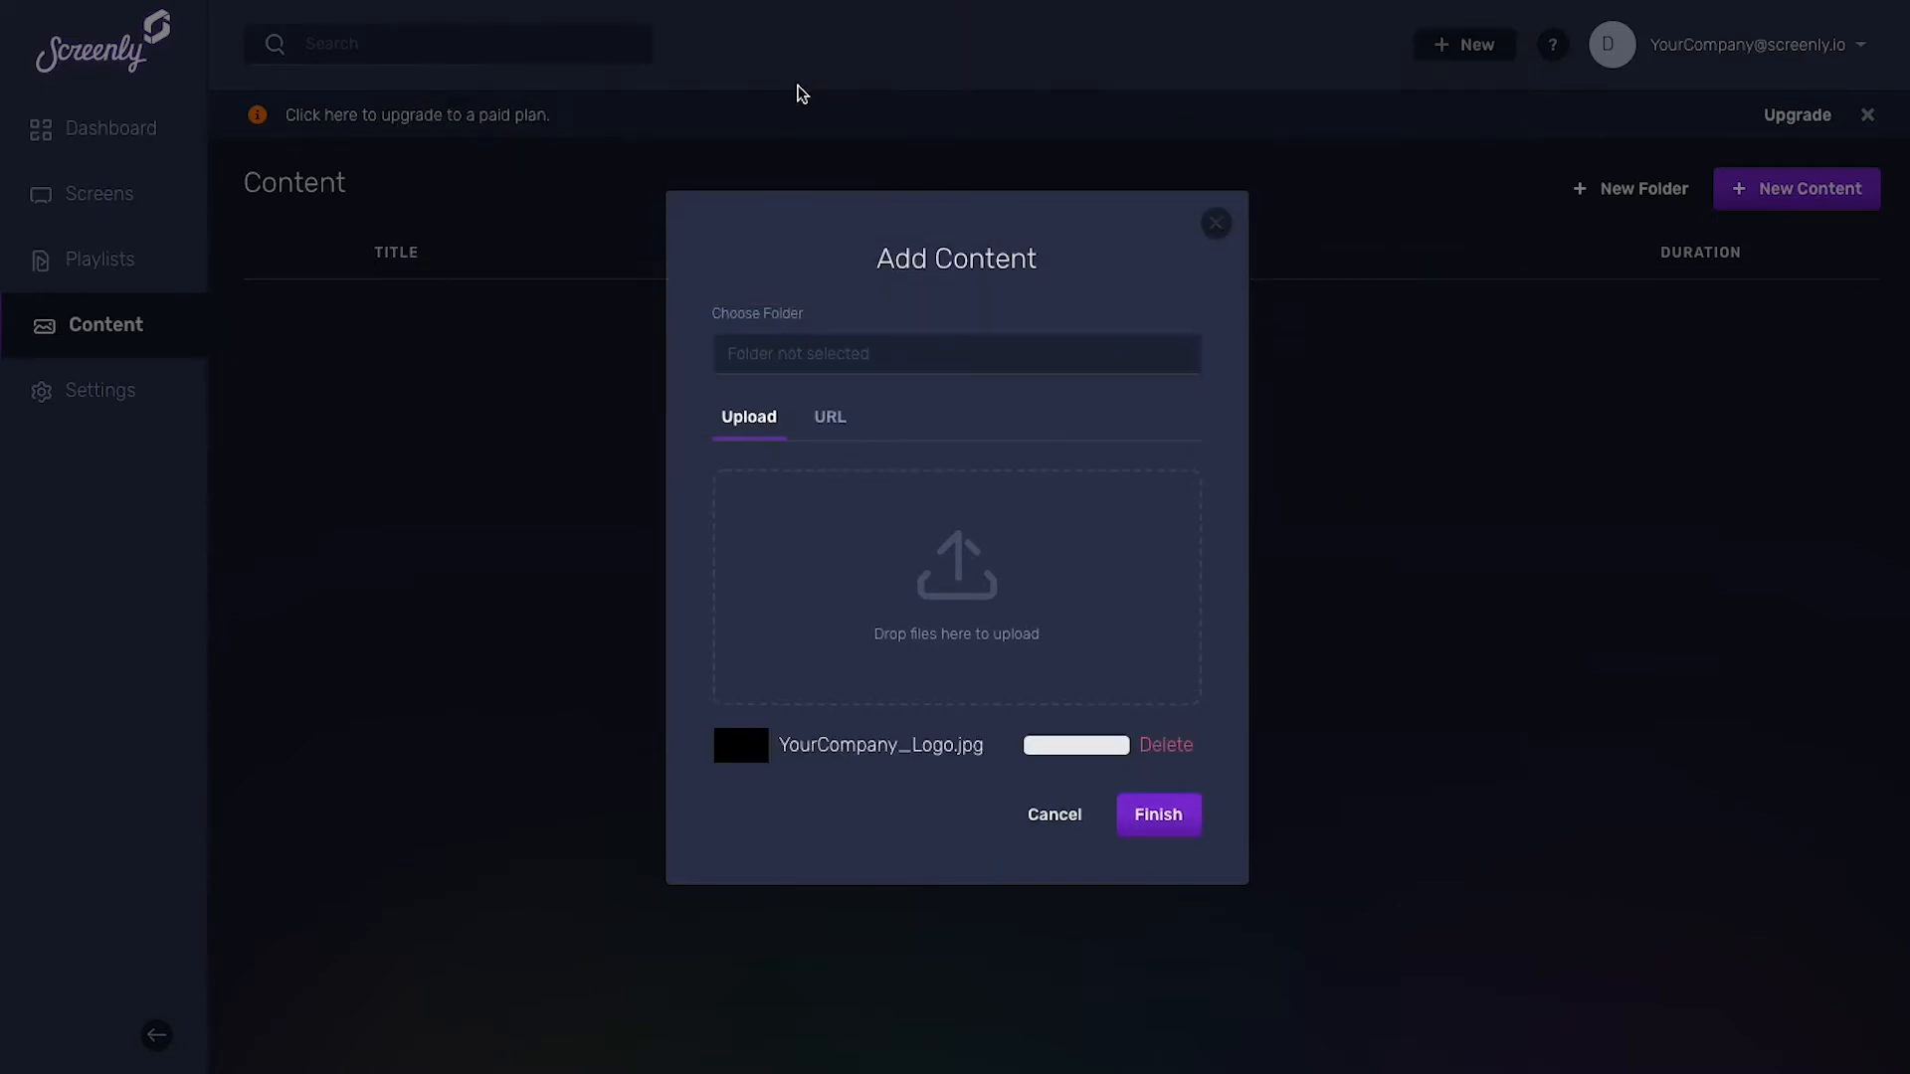
mouse_move(1180, 757)
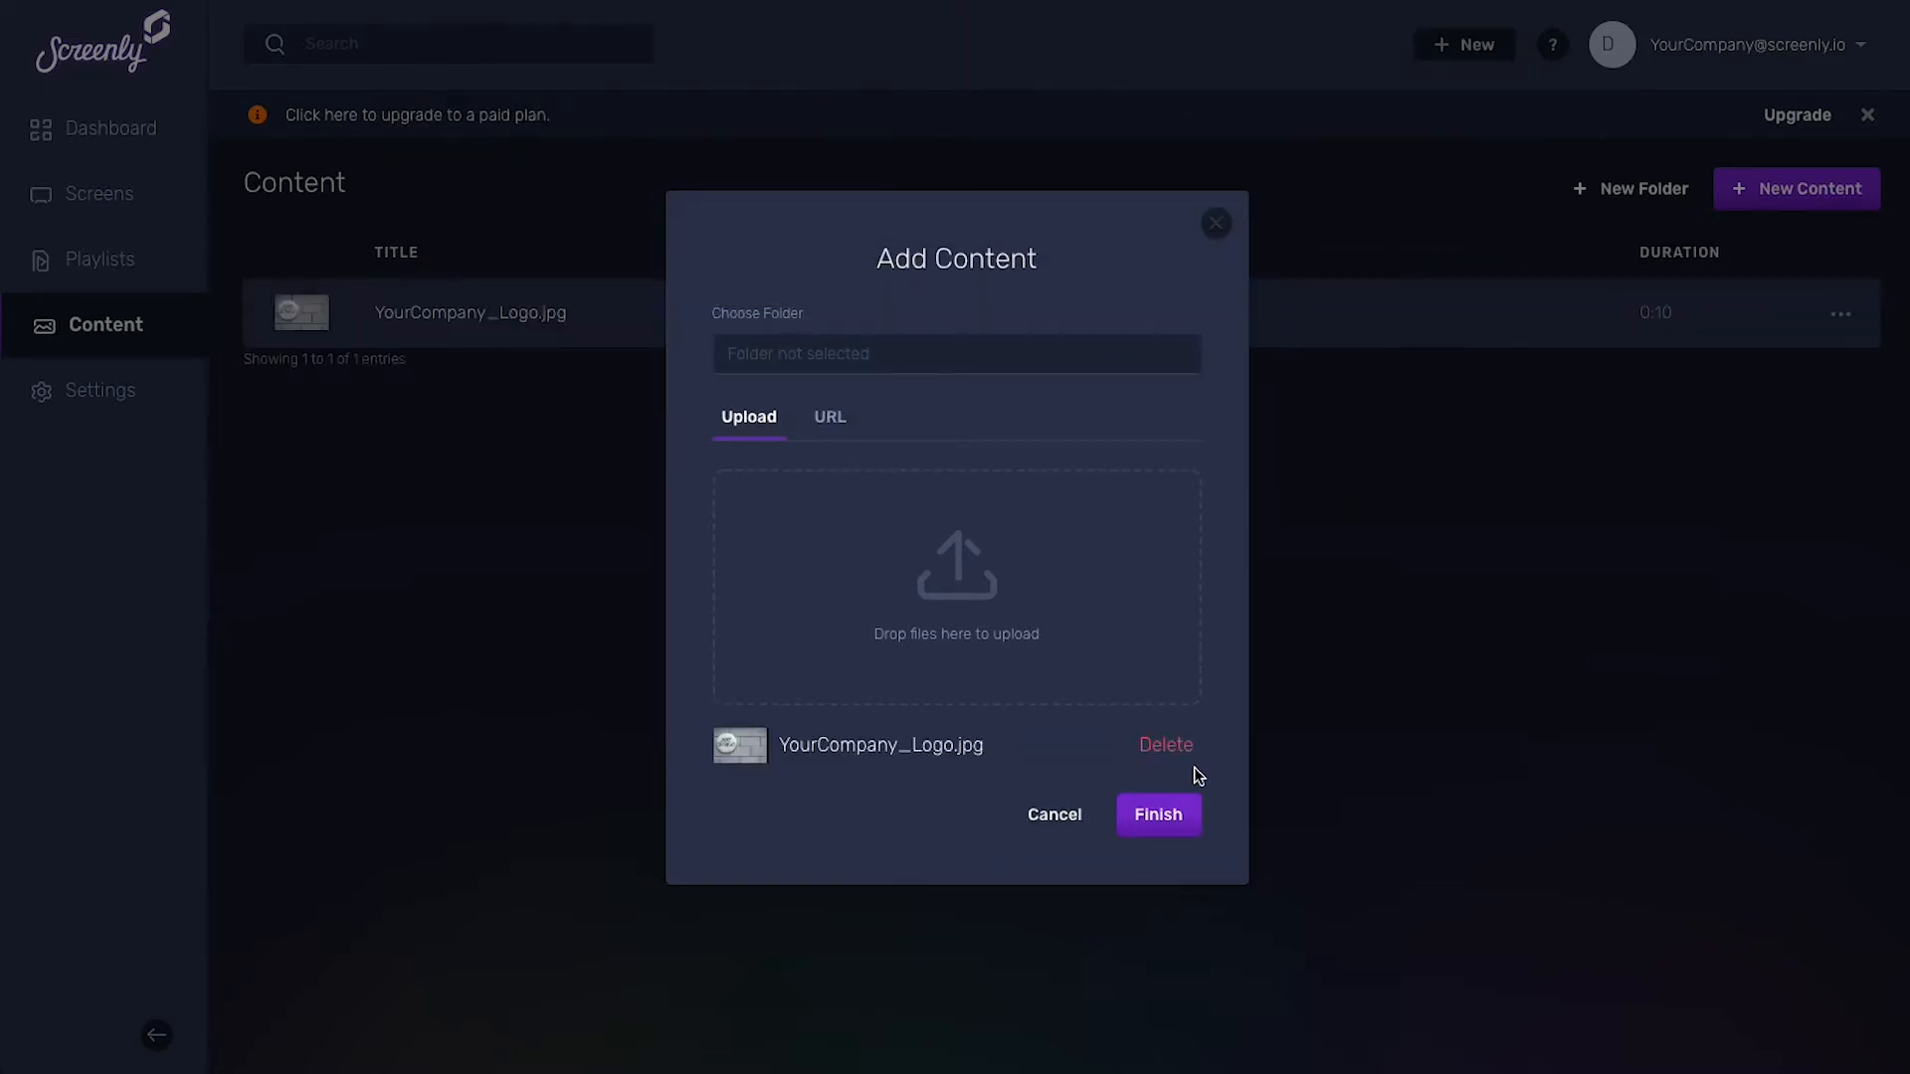
left_click(1156, 813)
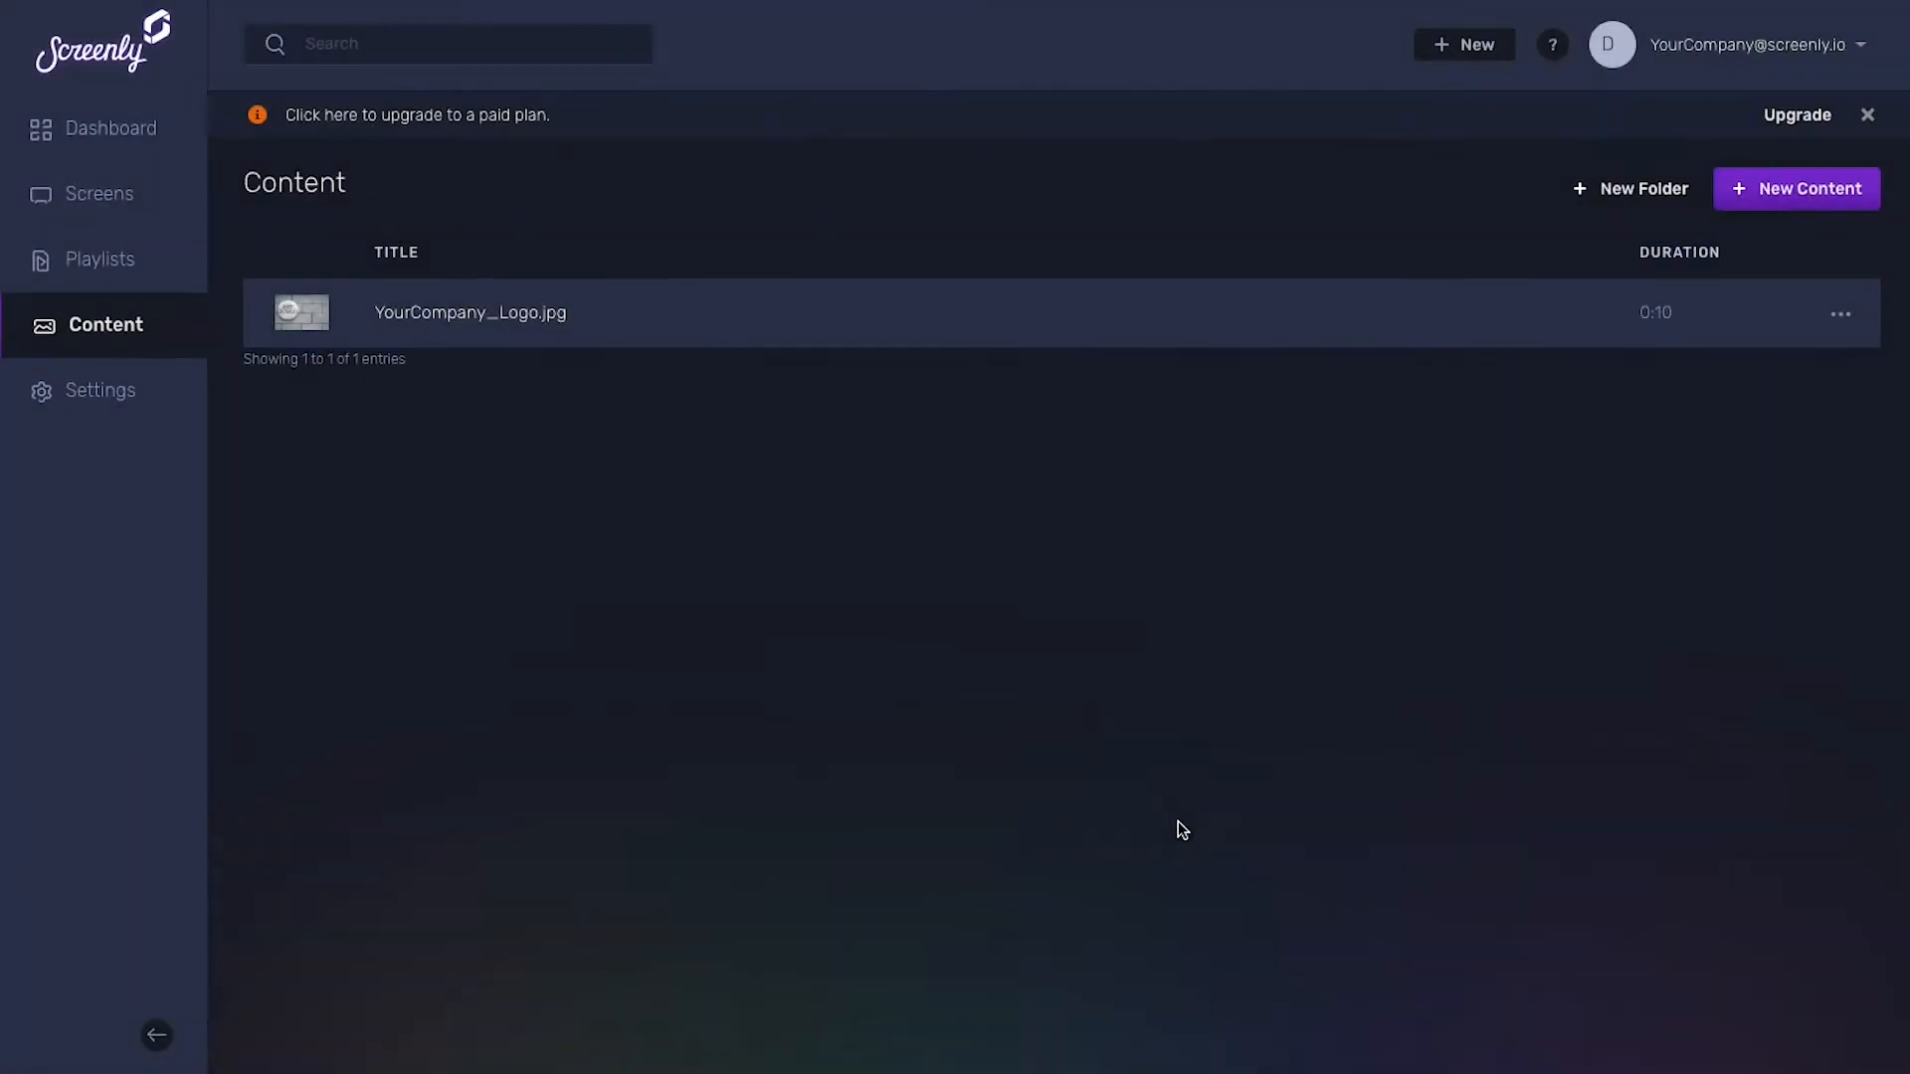
mouse_move(1743, 362)
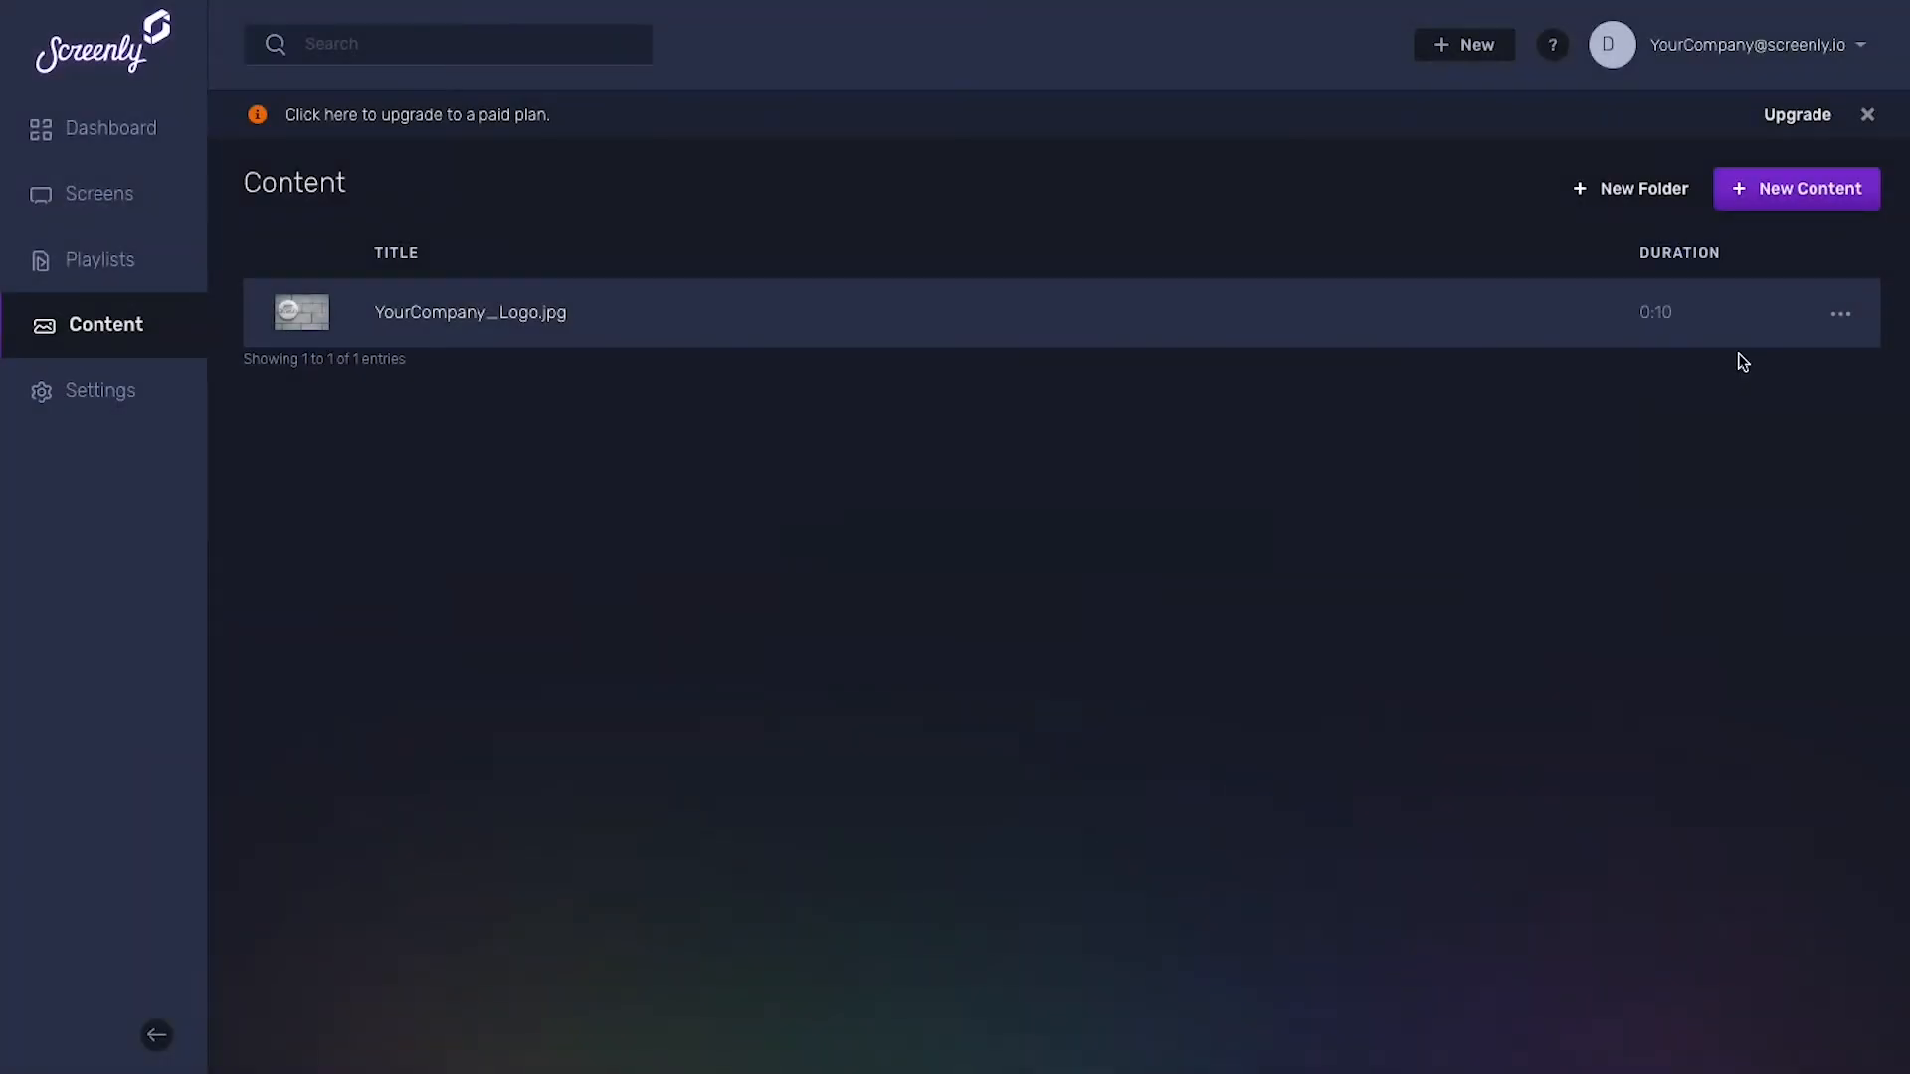
- Upload YourCompany_Video.mp4 so it sits beside the logo in the library
left_click(1794, 189)
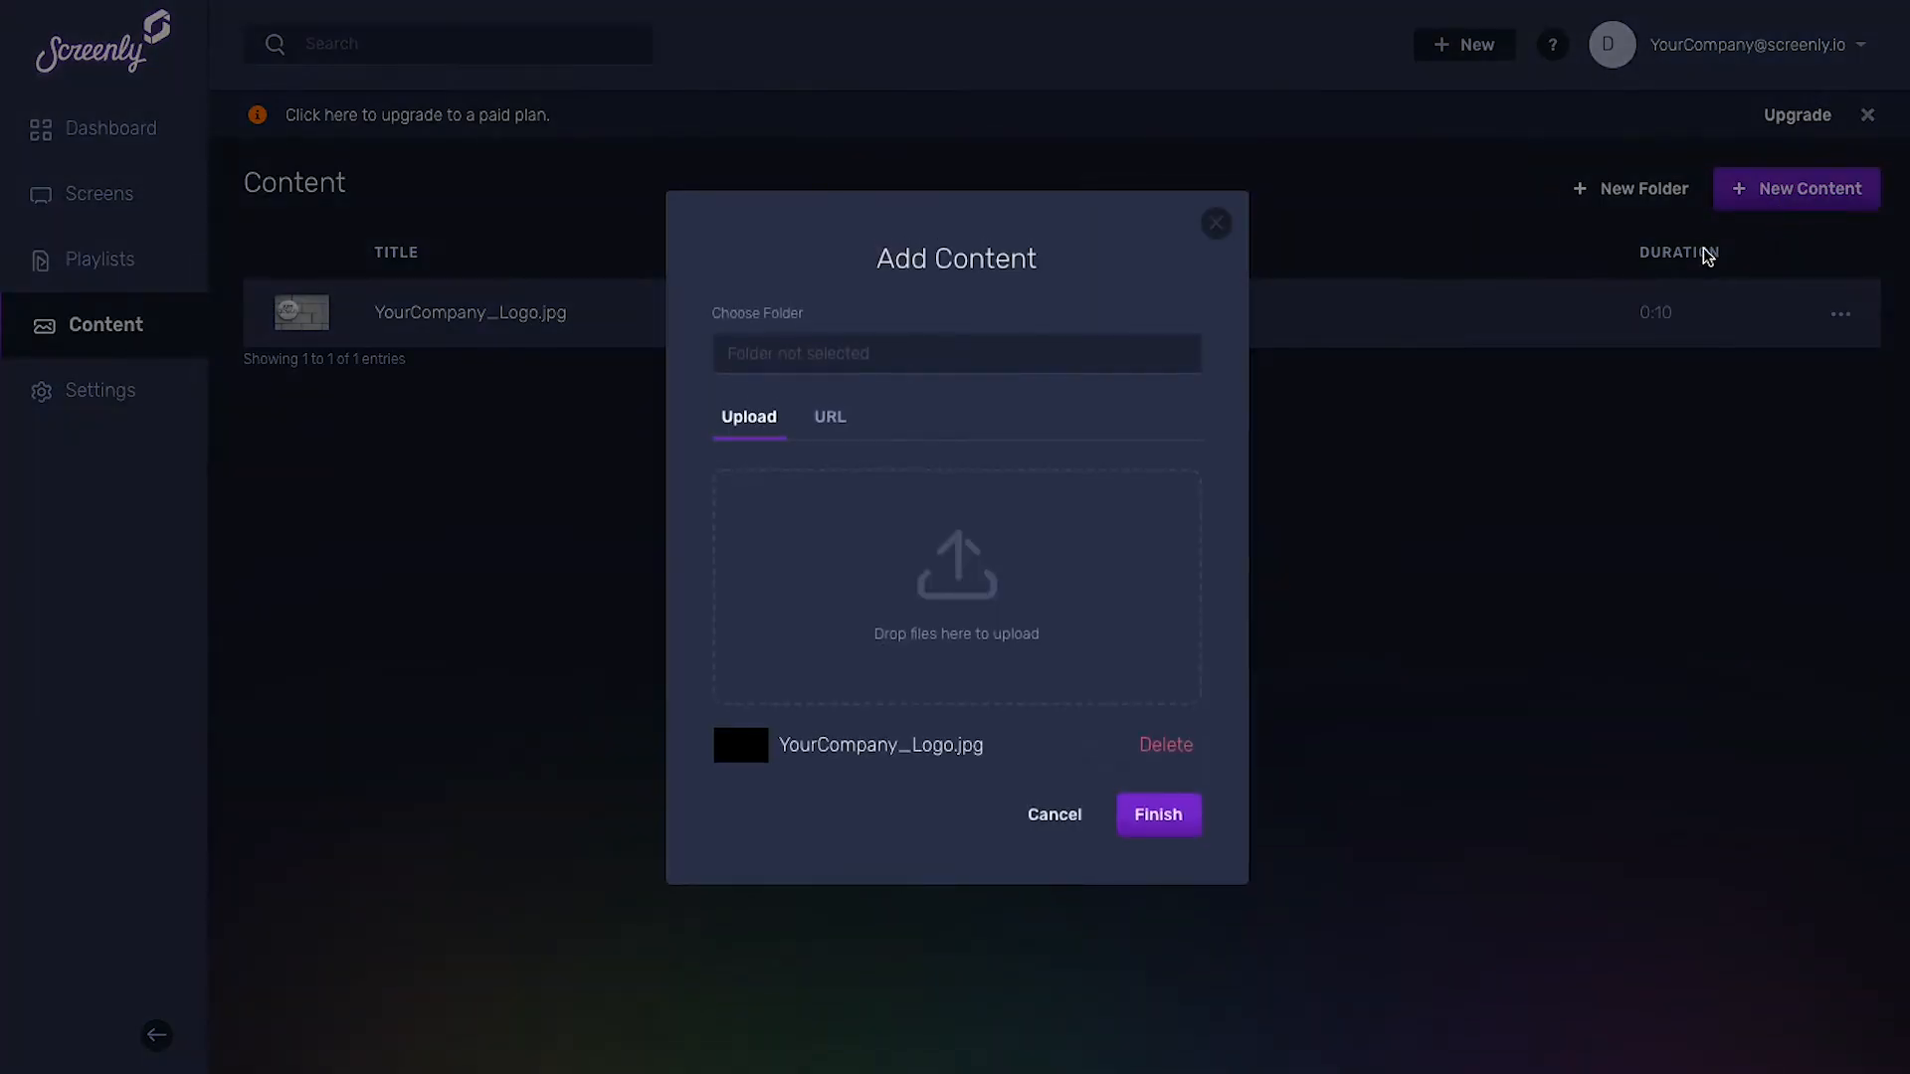
left_click(957, 584)
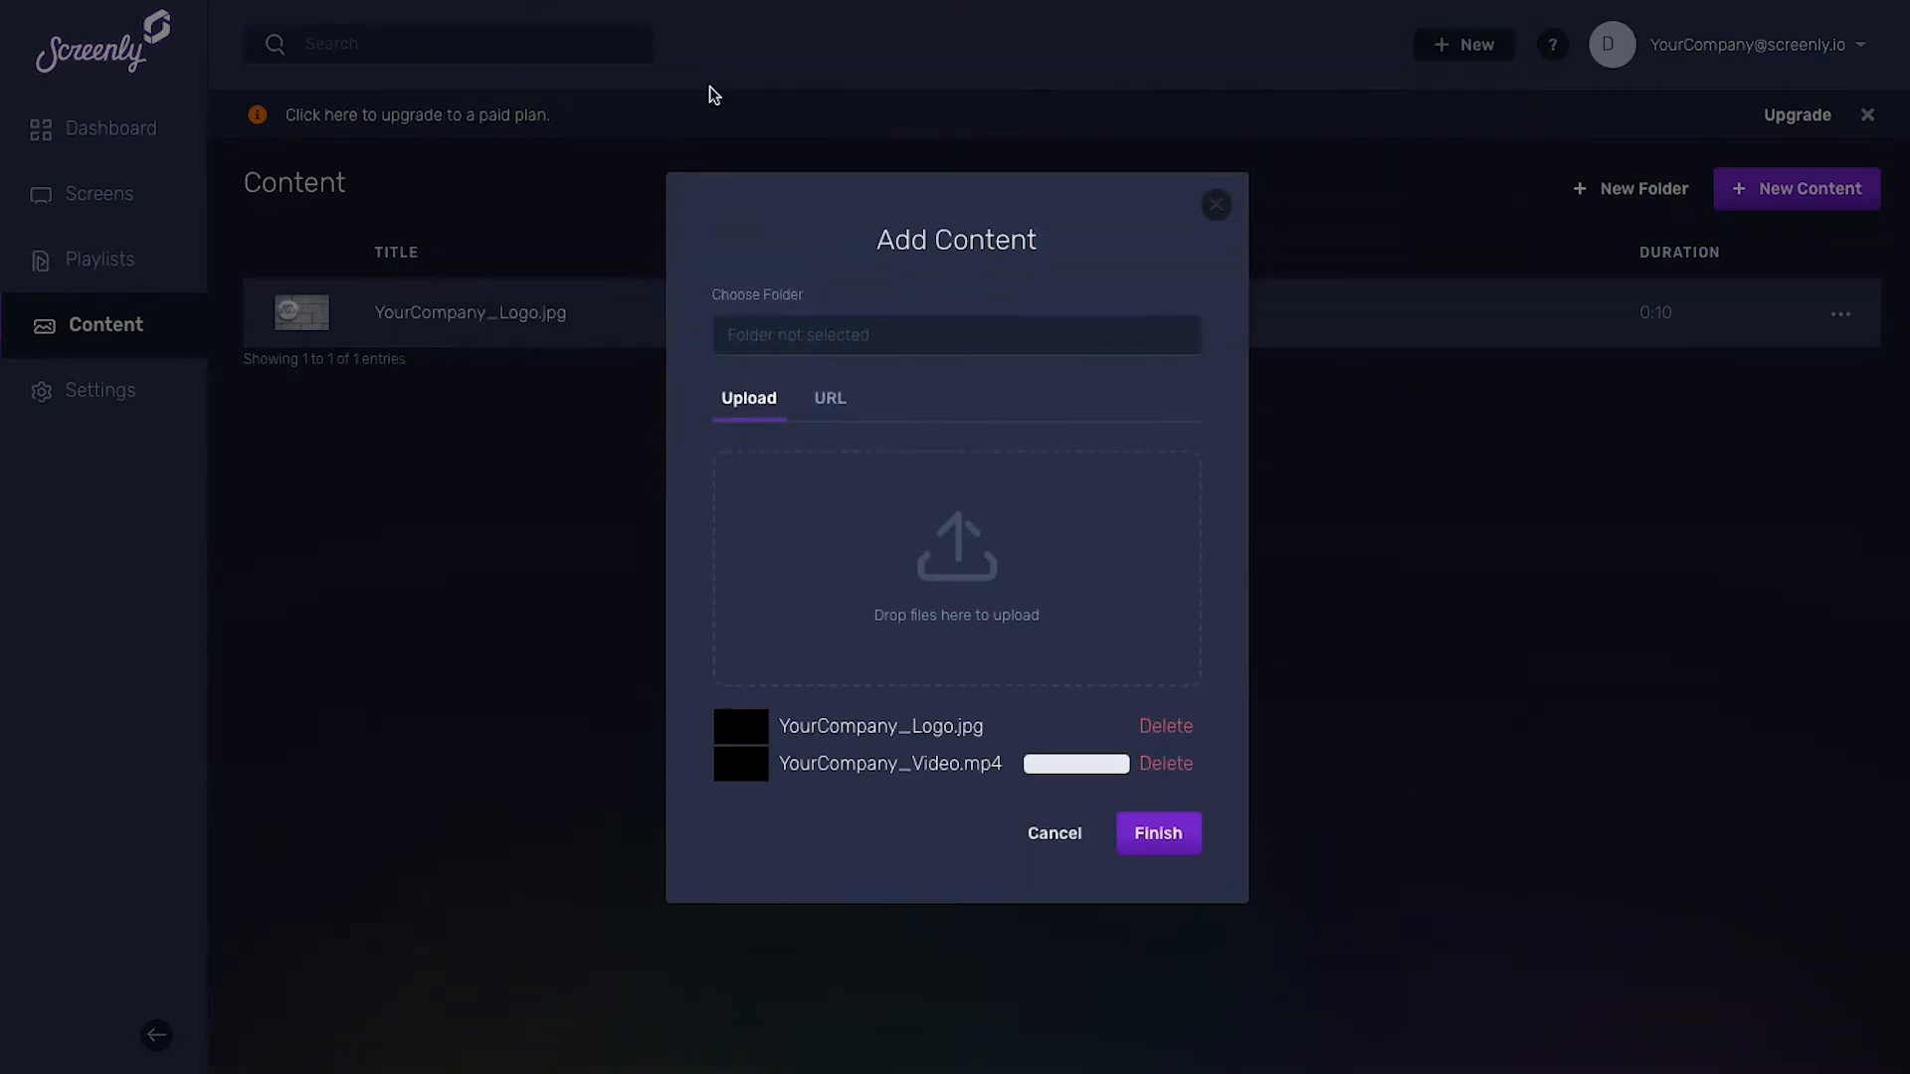
left_click(1157, 834)
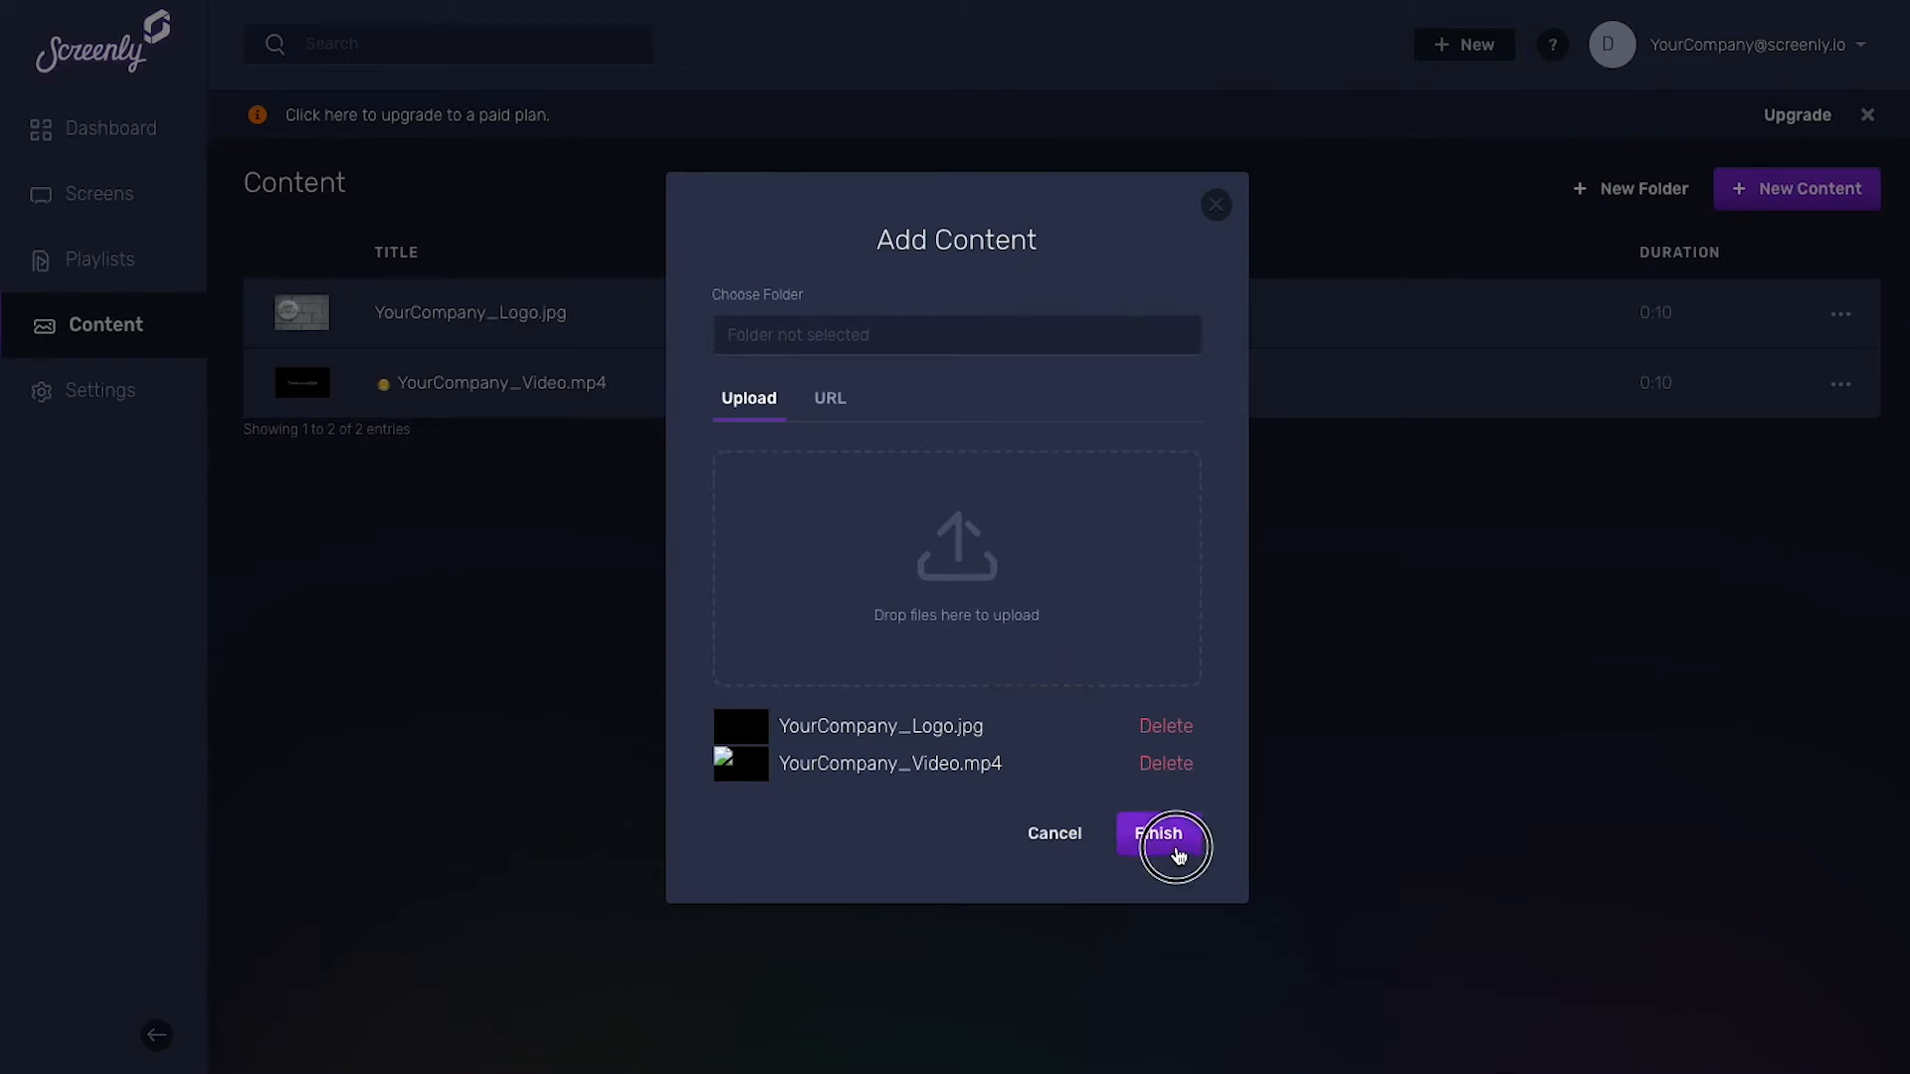
left_click(1159, 840)
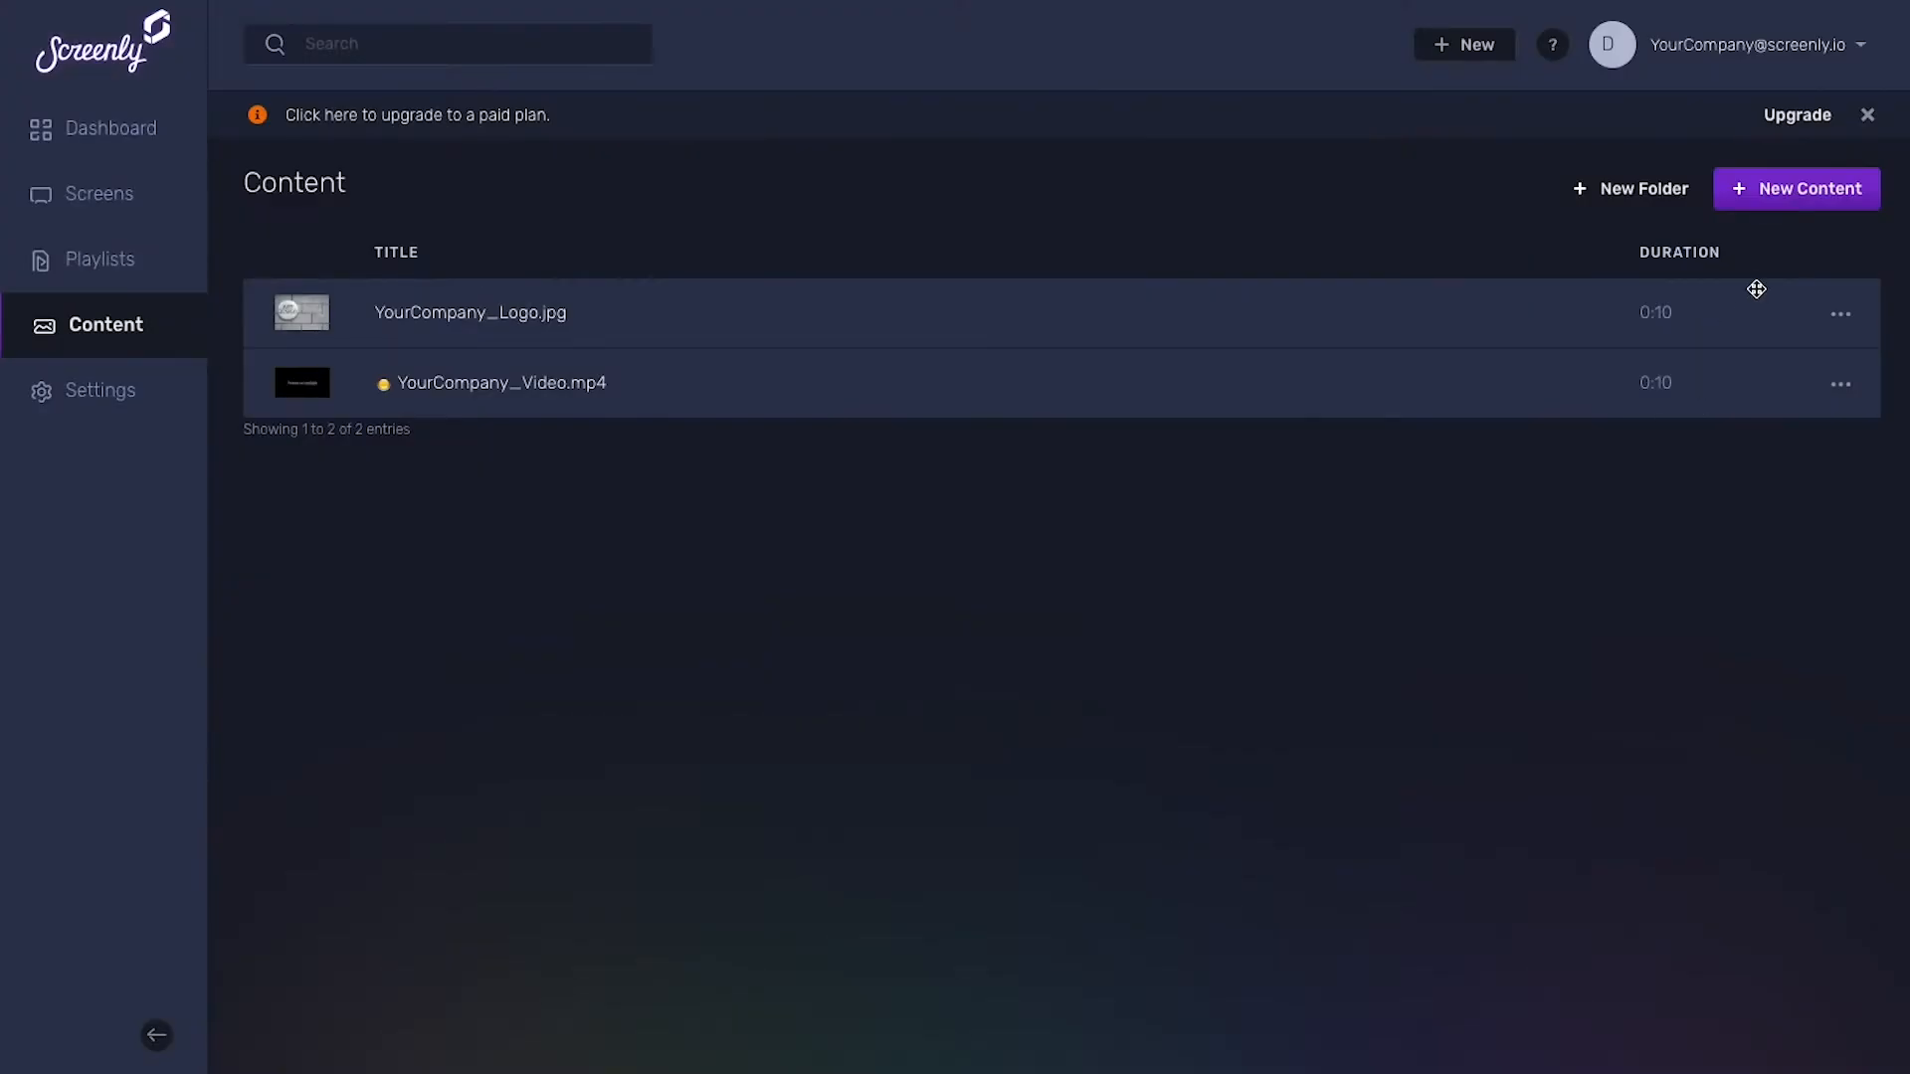
left_click(1794, 187)
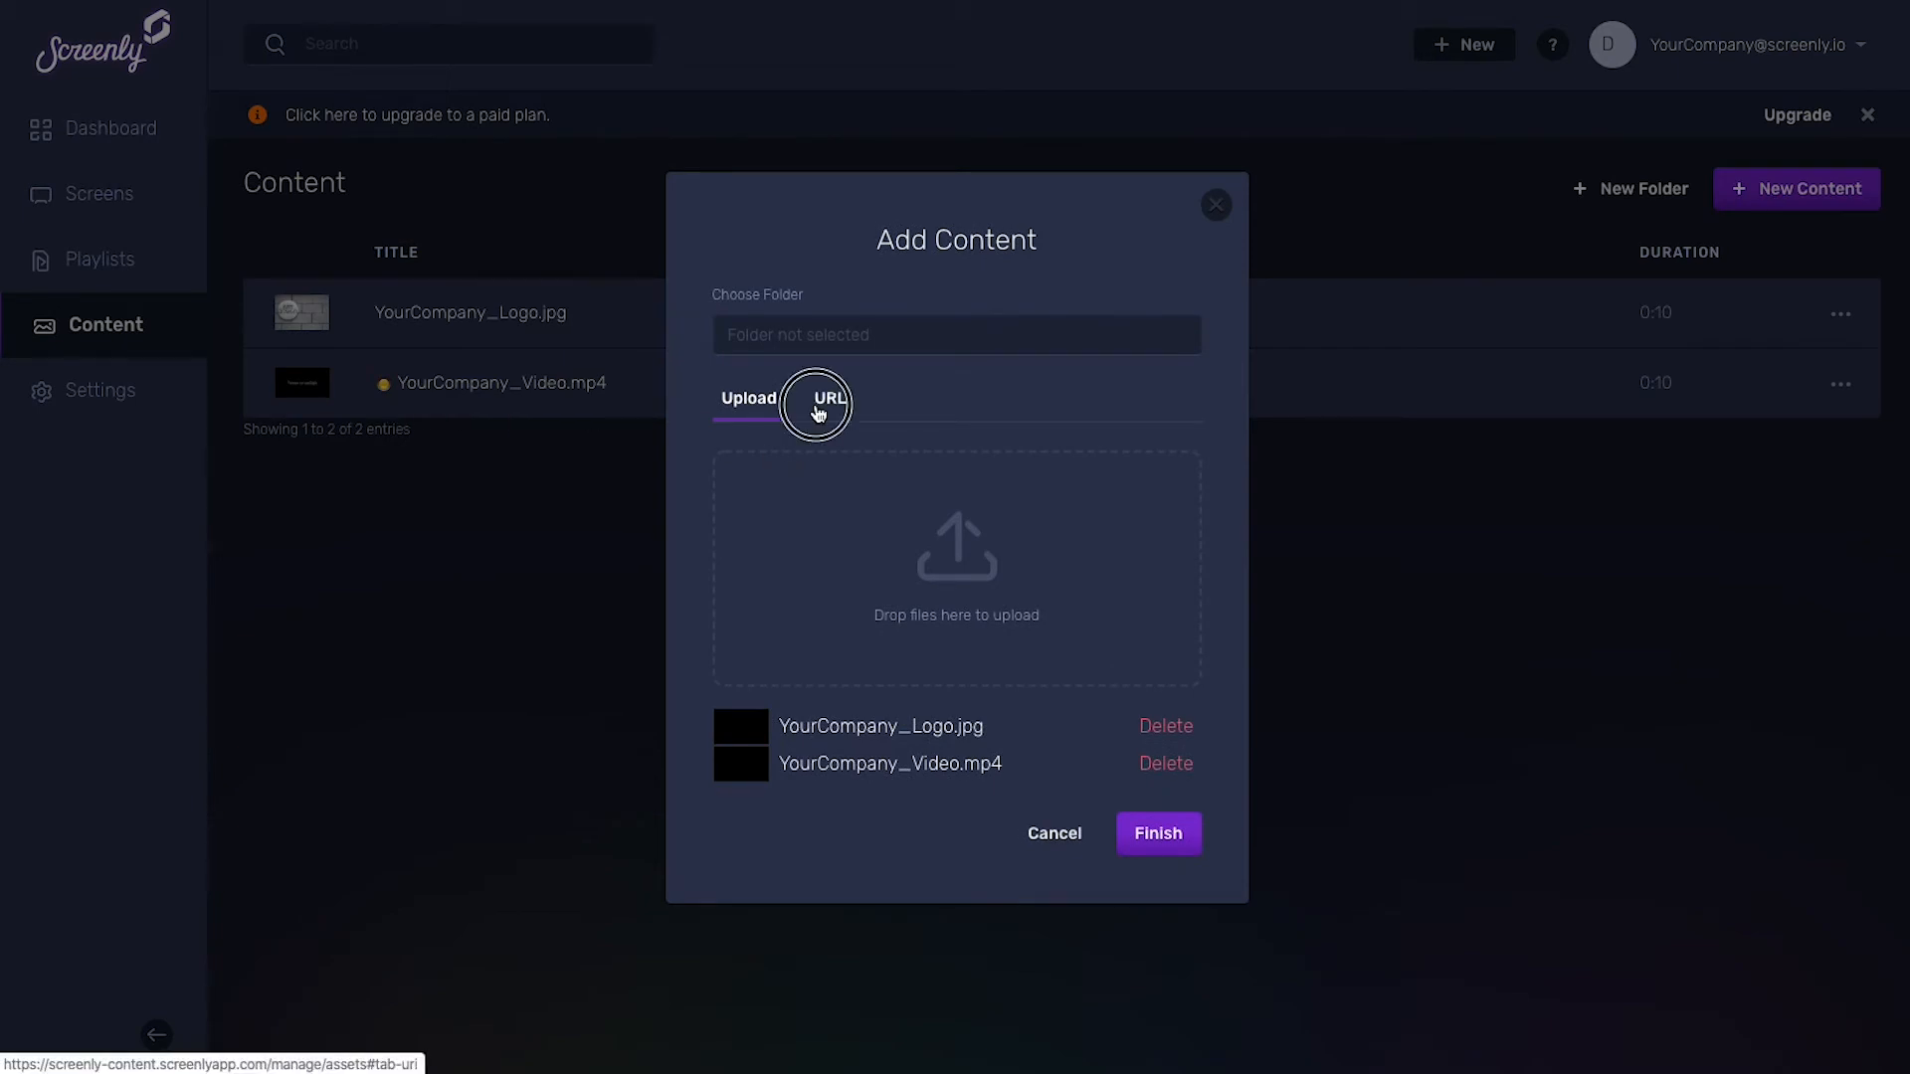
- Add the Google Slides URL as web content titled Your Company's Google Slides Presentation
left_click(827, 400)
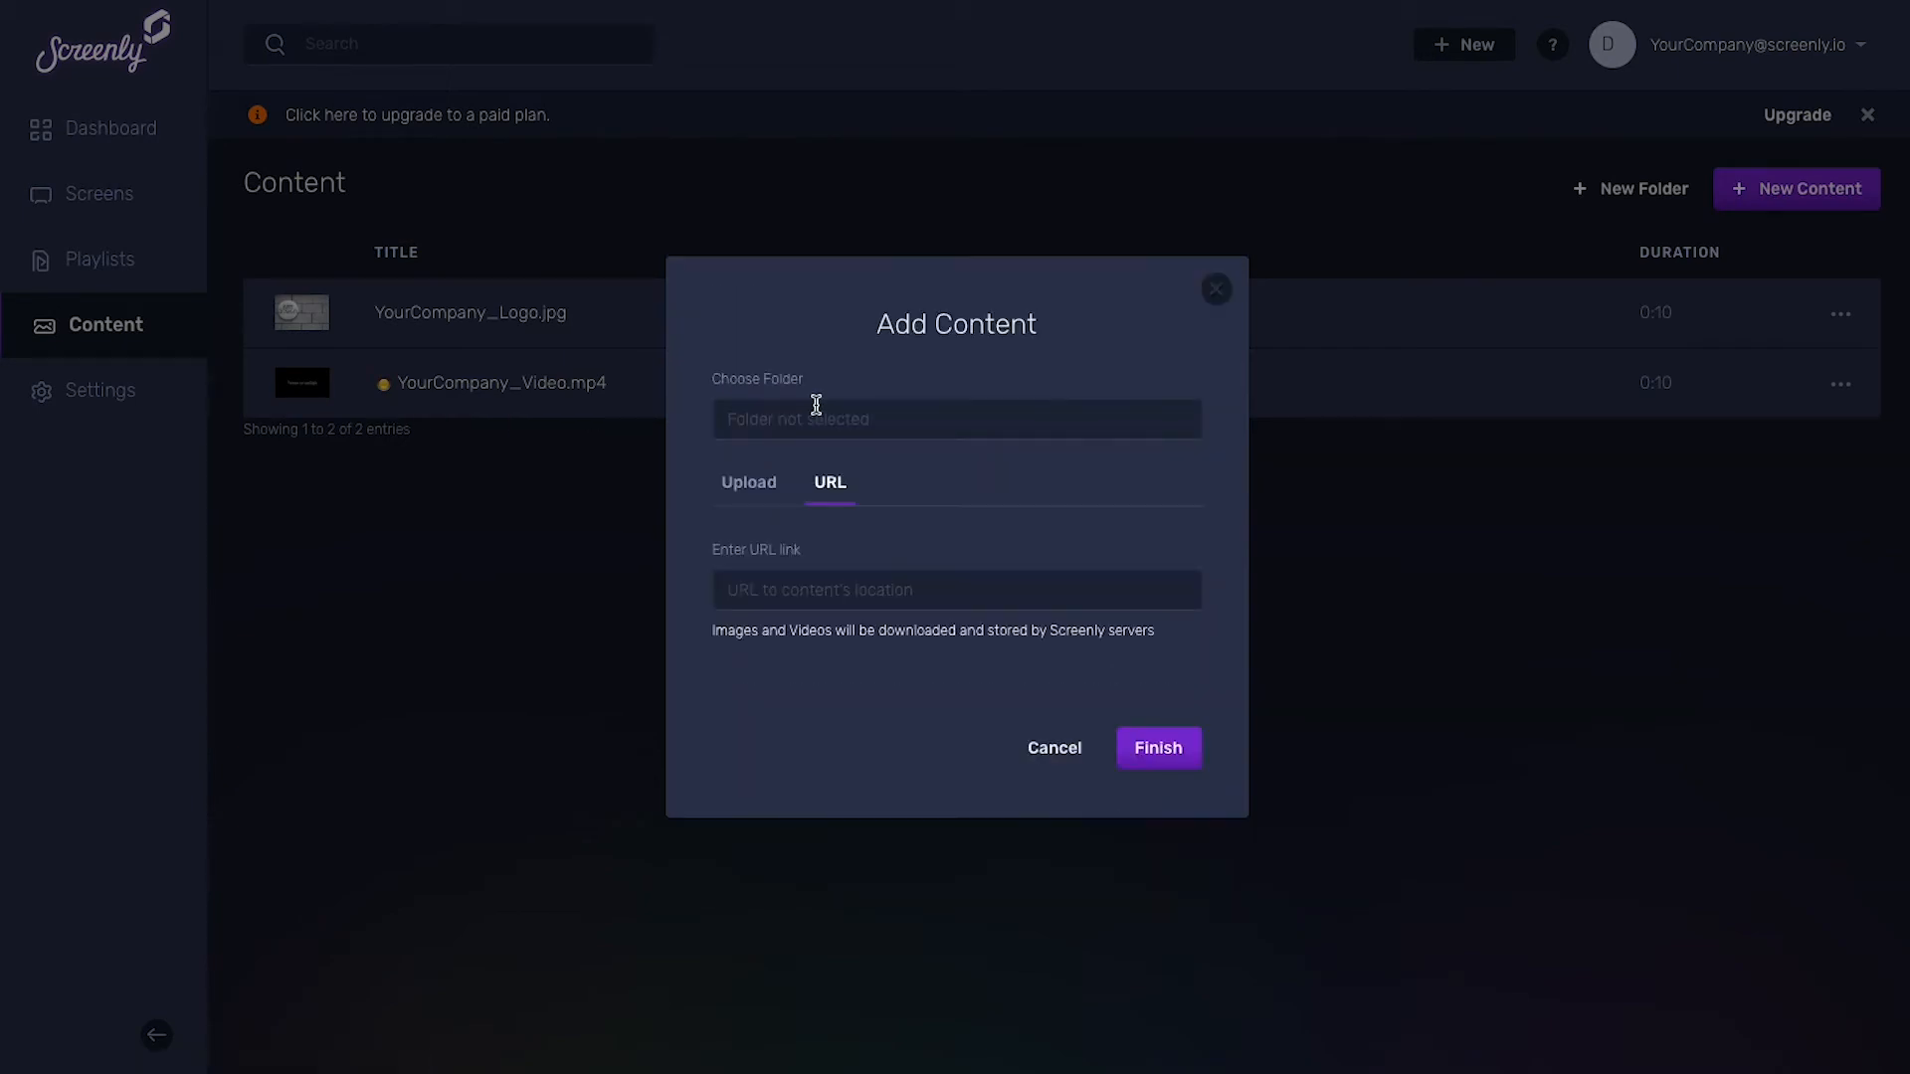
left_click(955, 589)
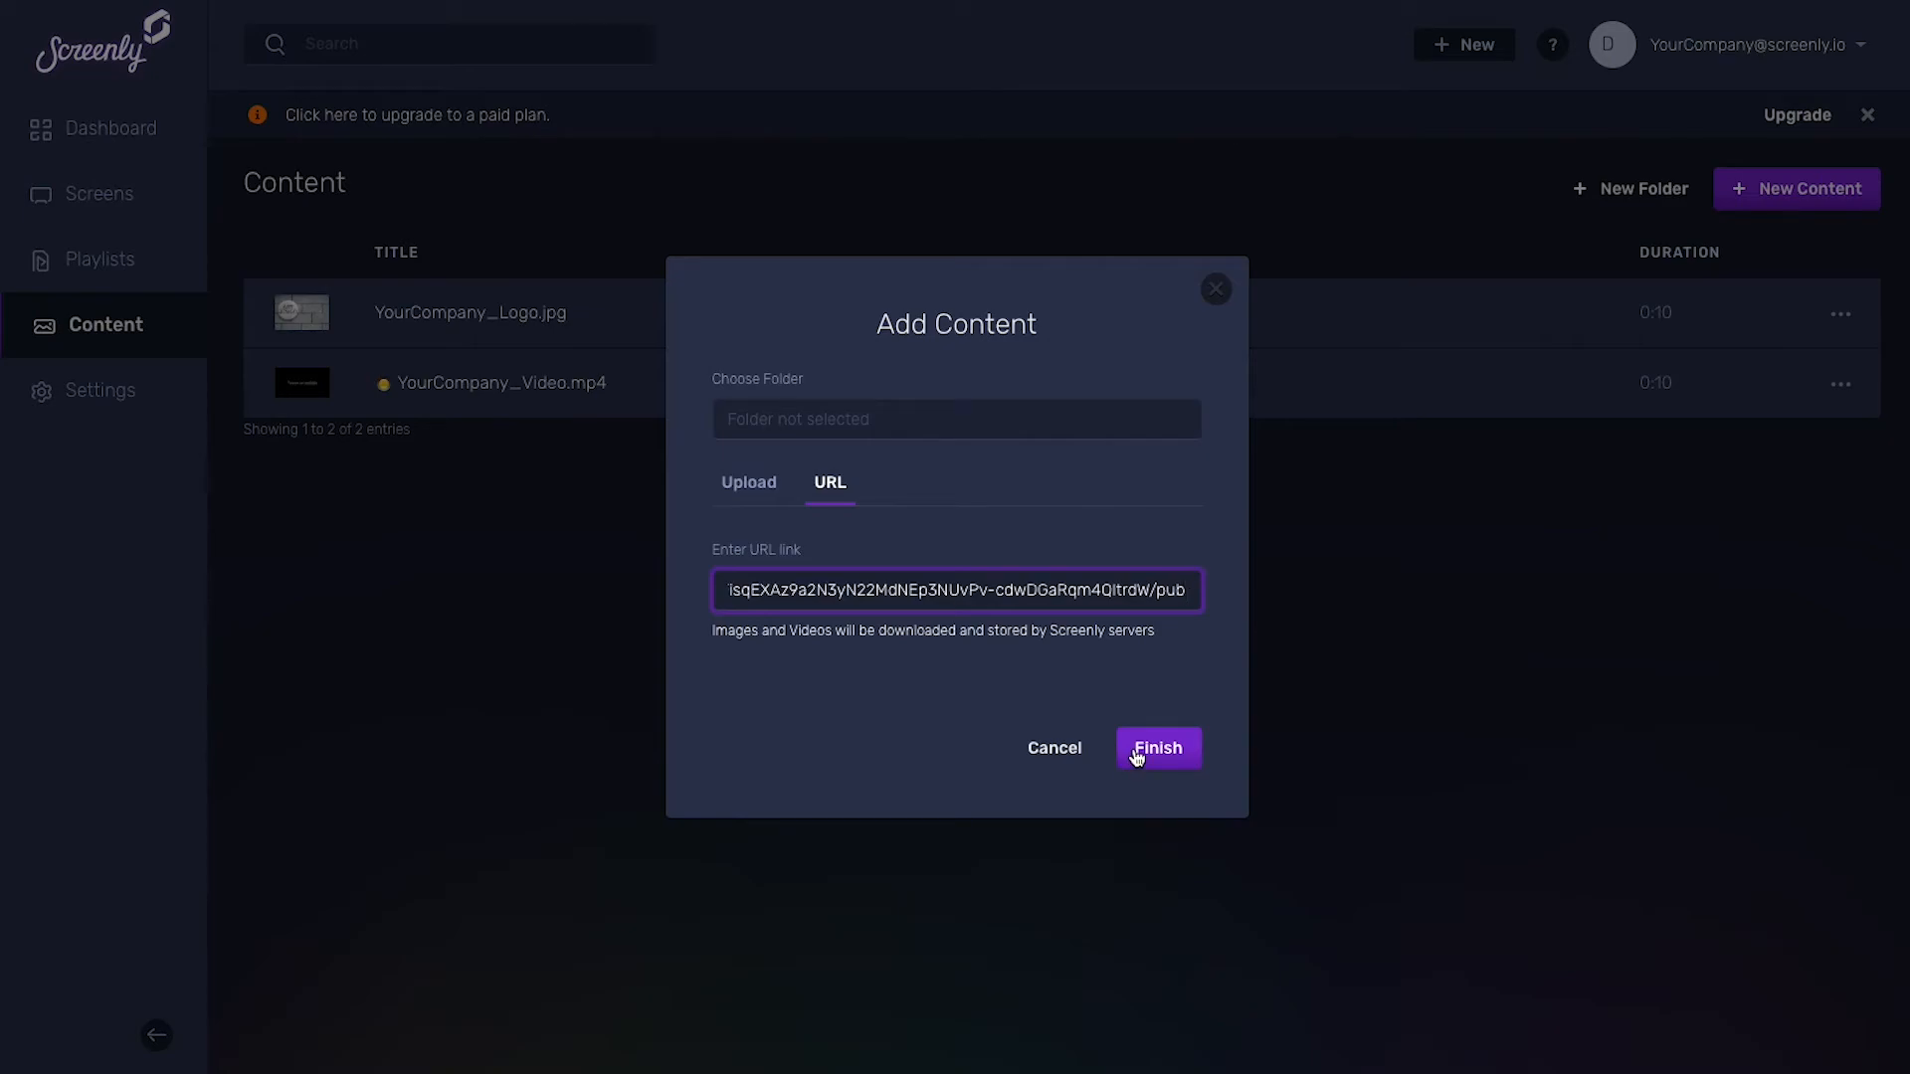
left_click(1154, 748)
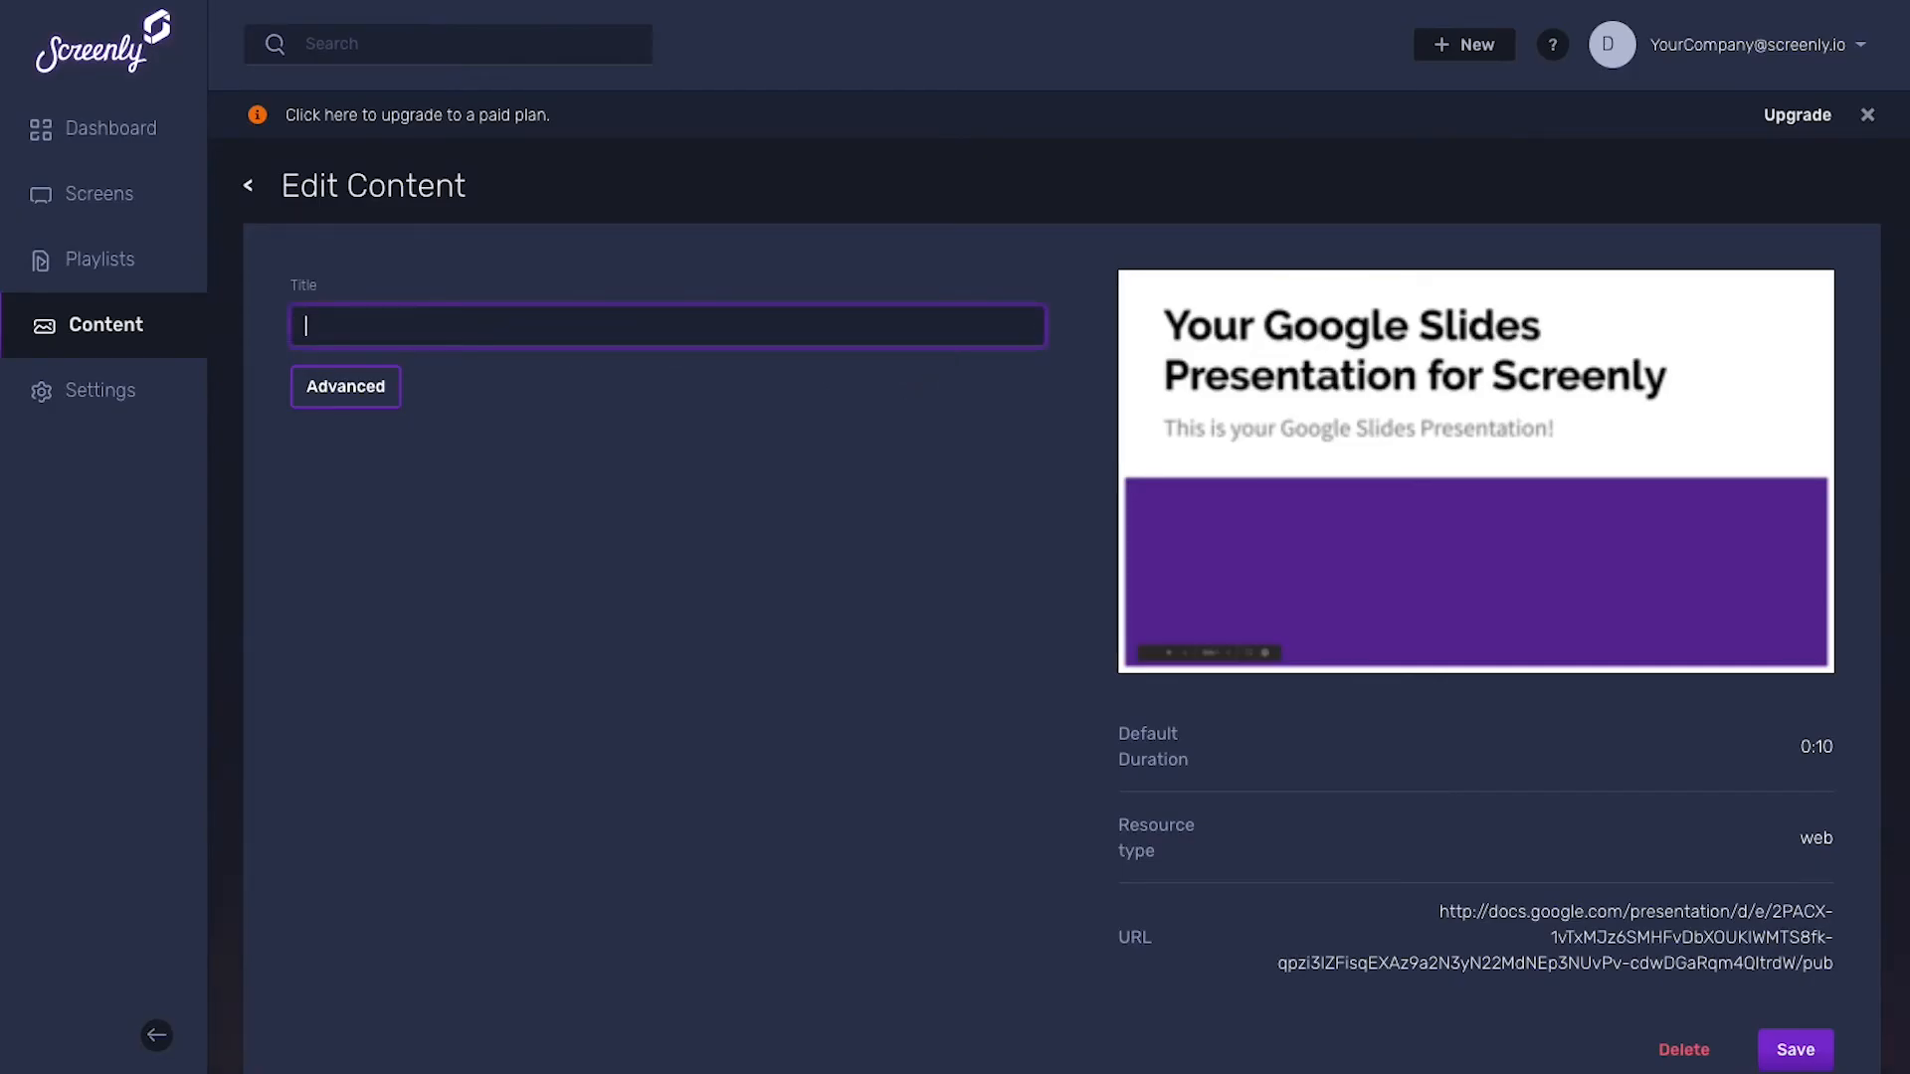
type("Your")
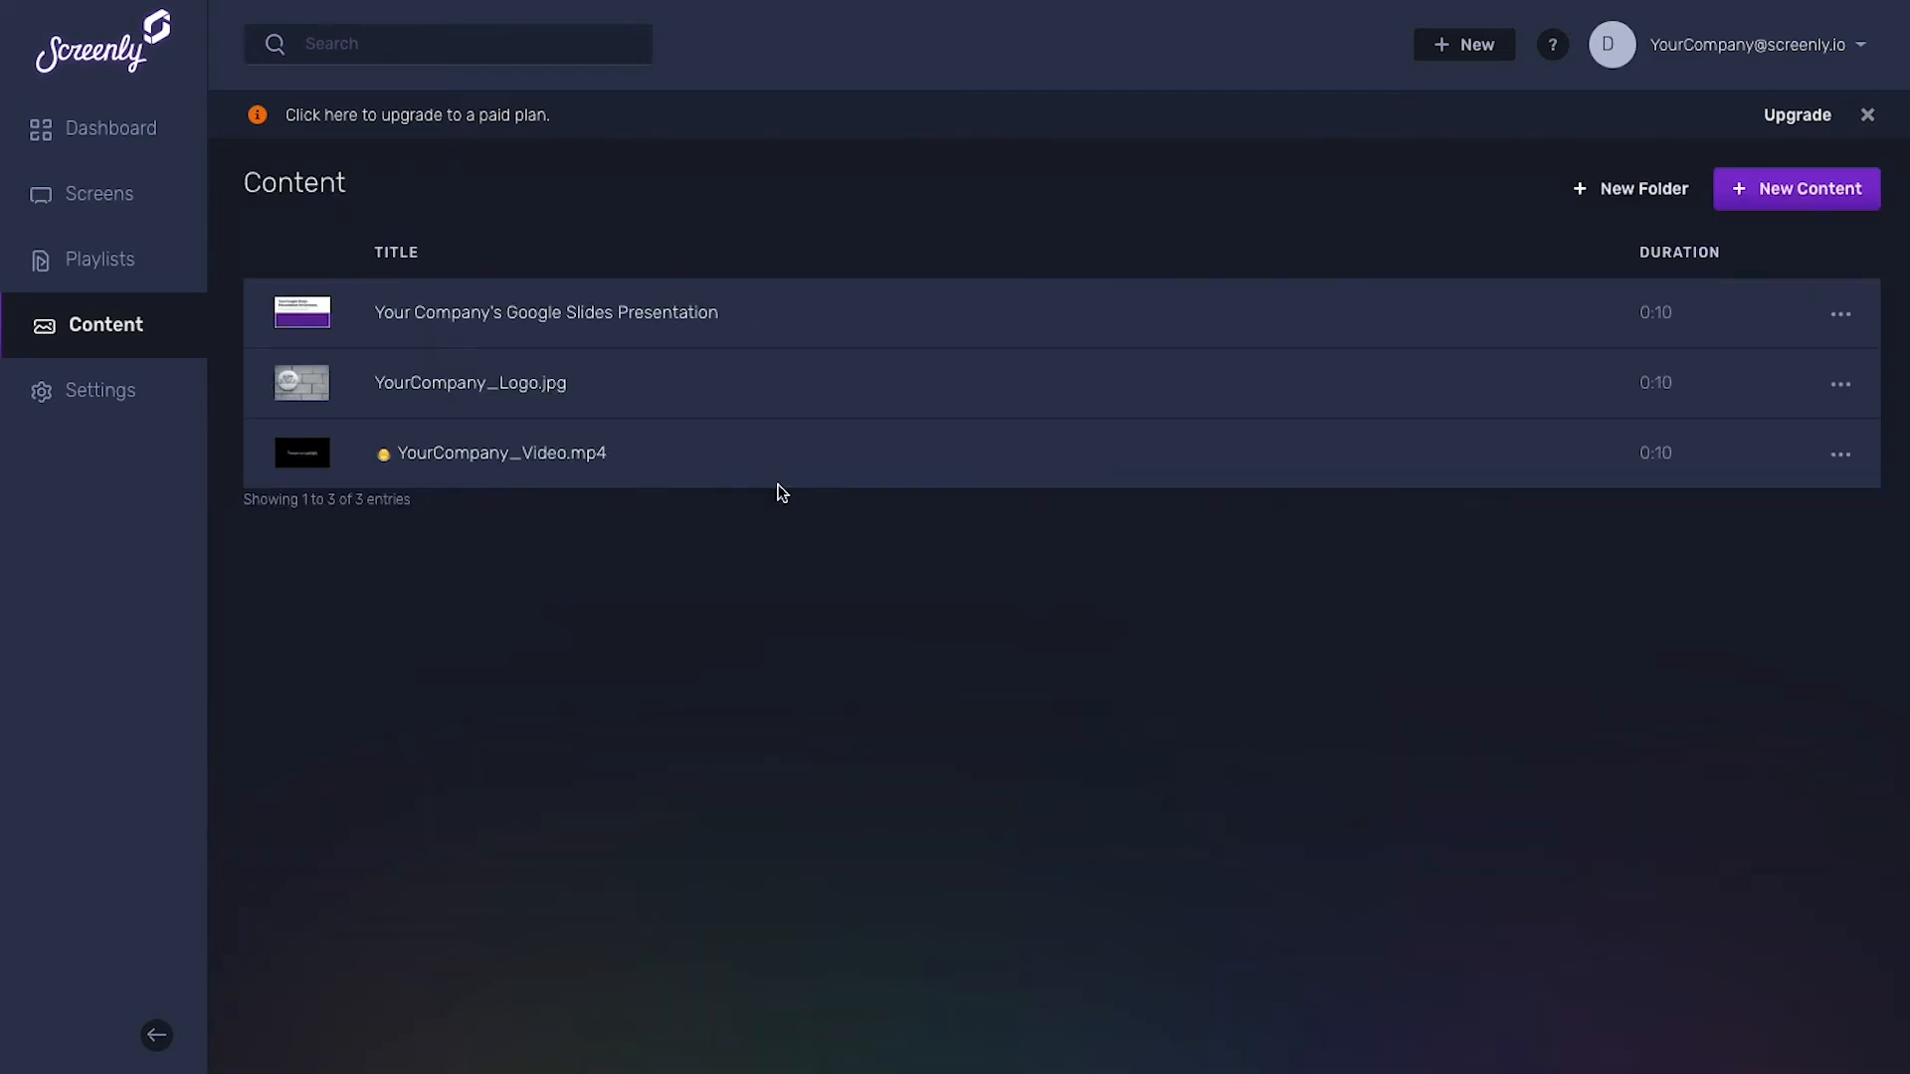
mouse_move(1311, 507)
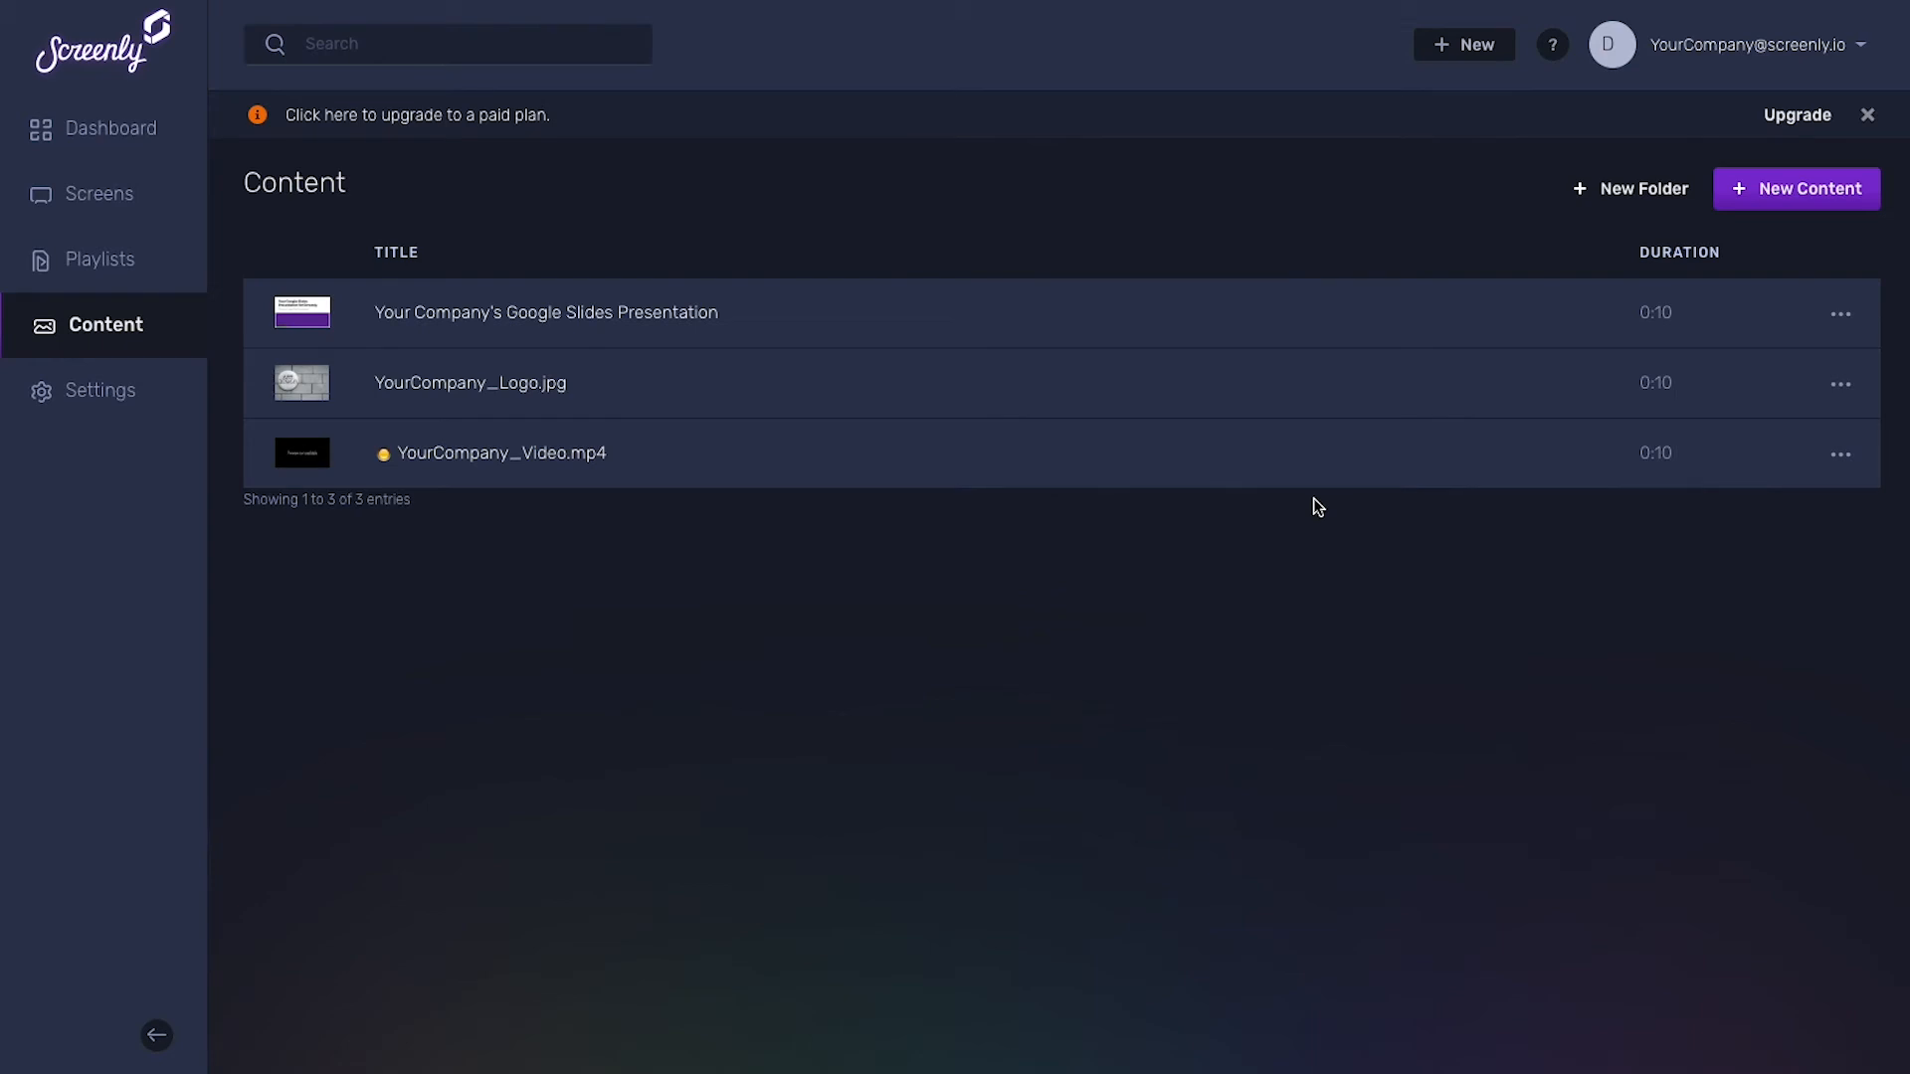
mouse_move(1317, 525)
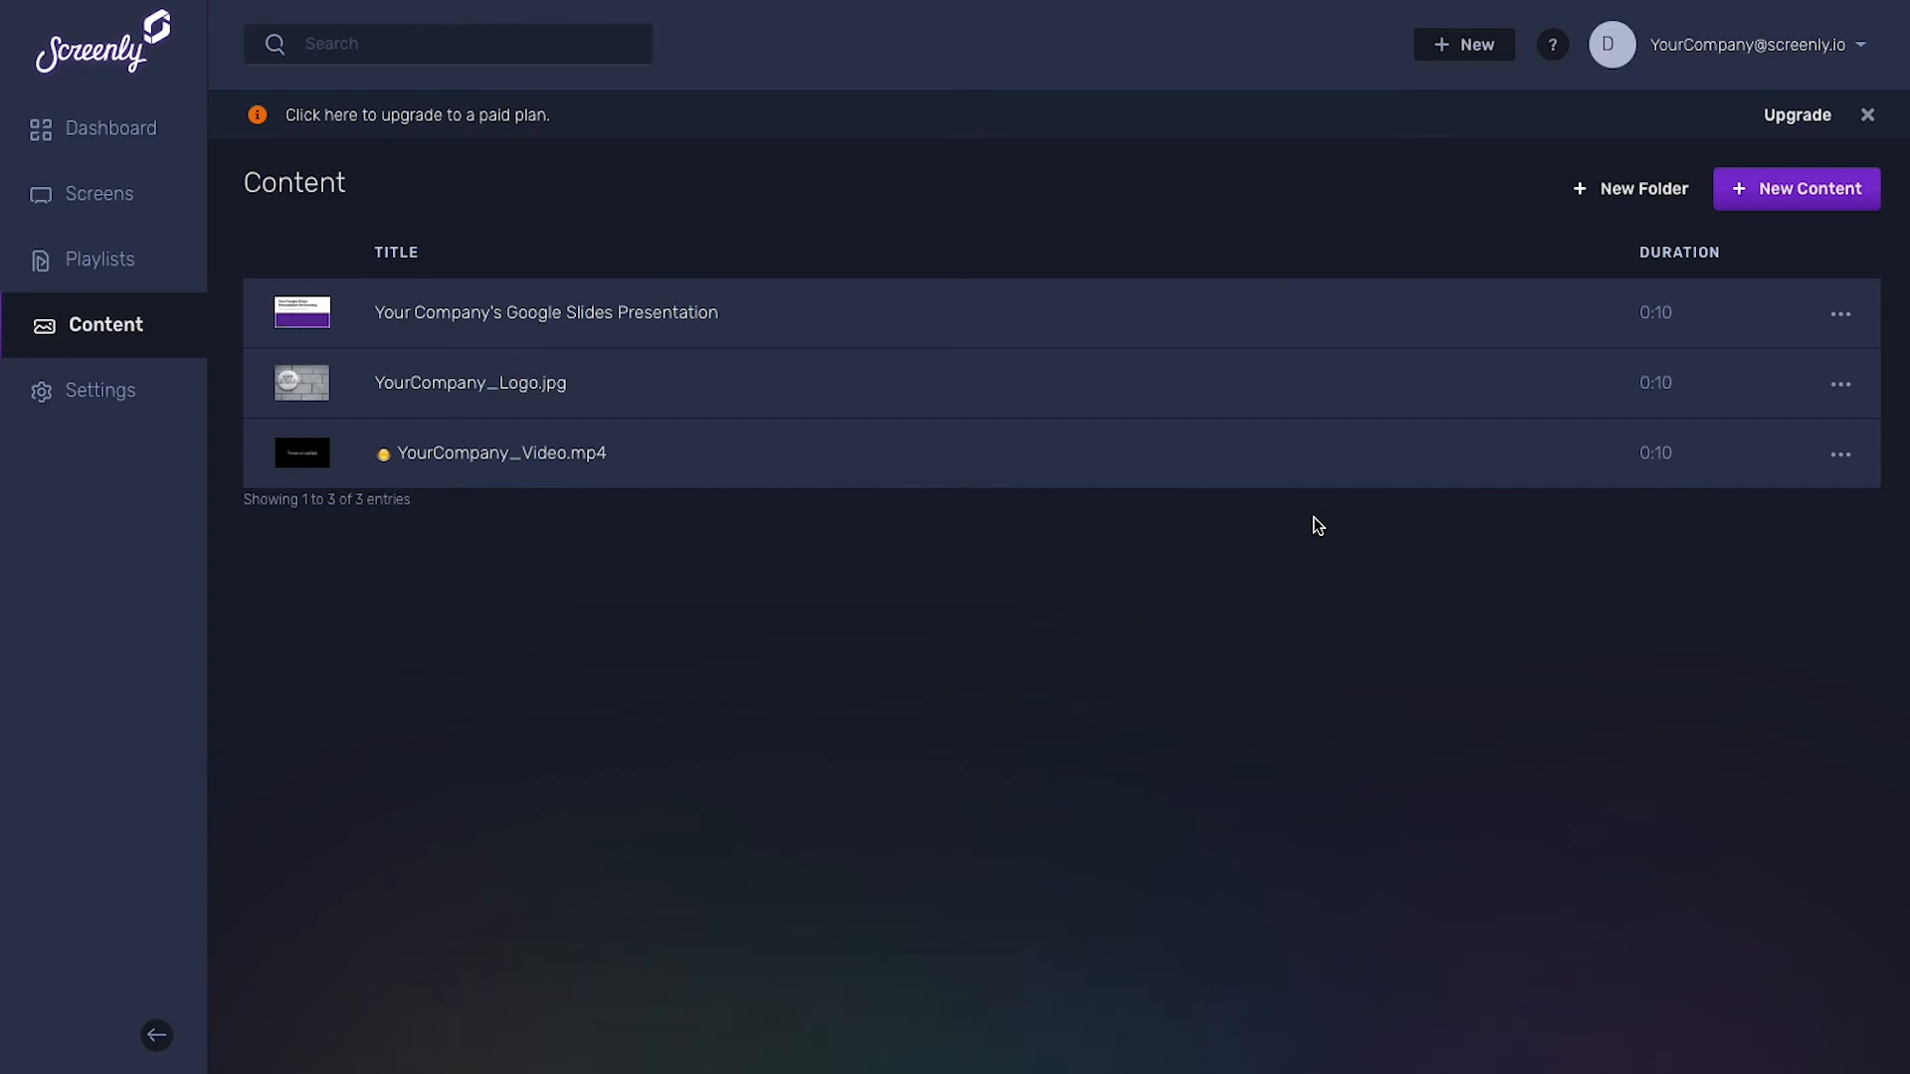
mouse_move(1554, 202)
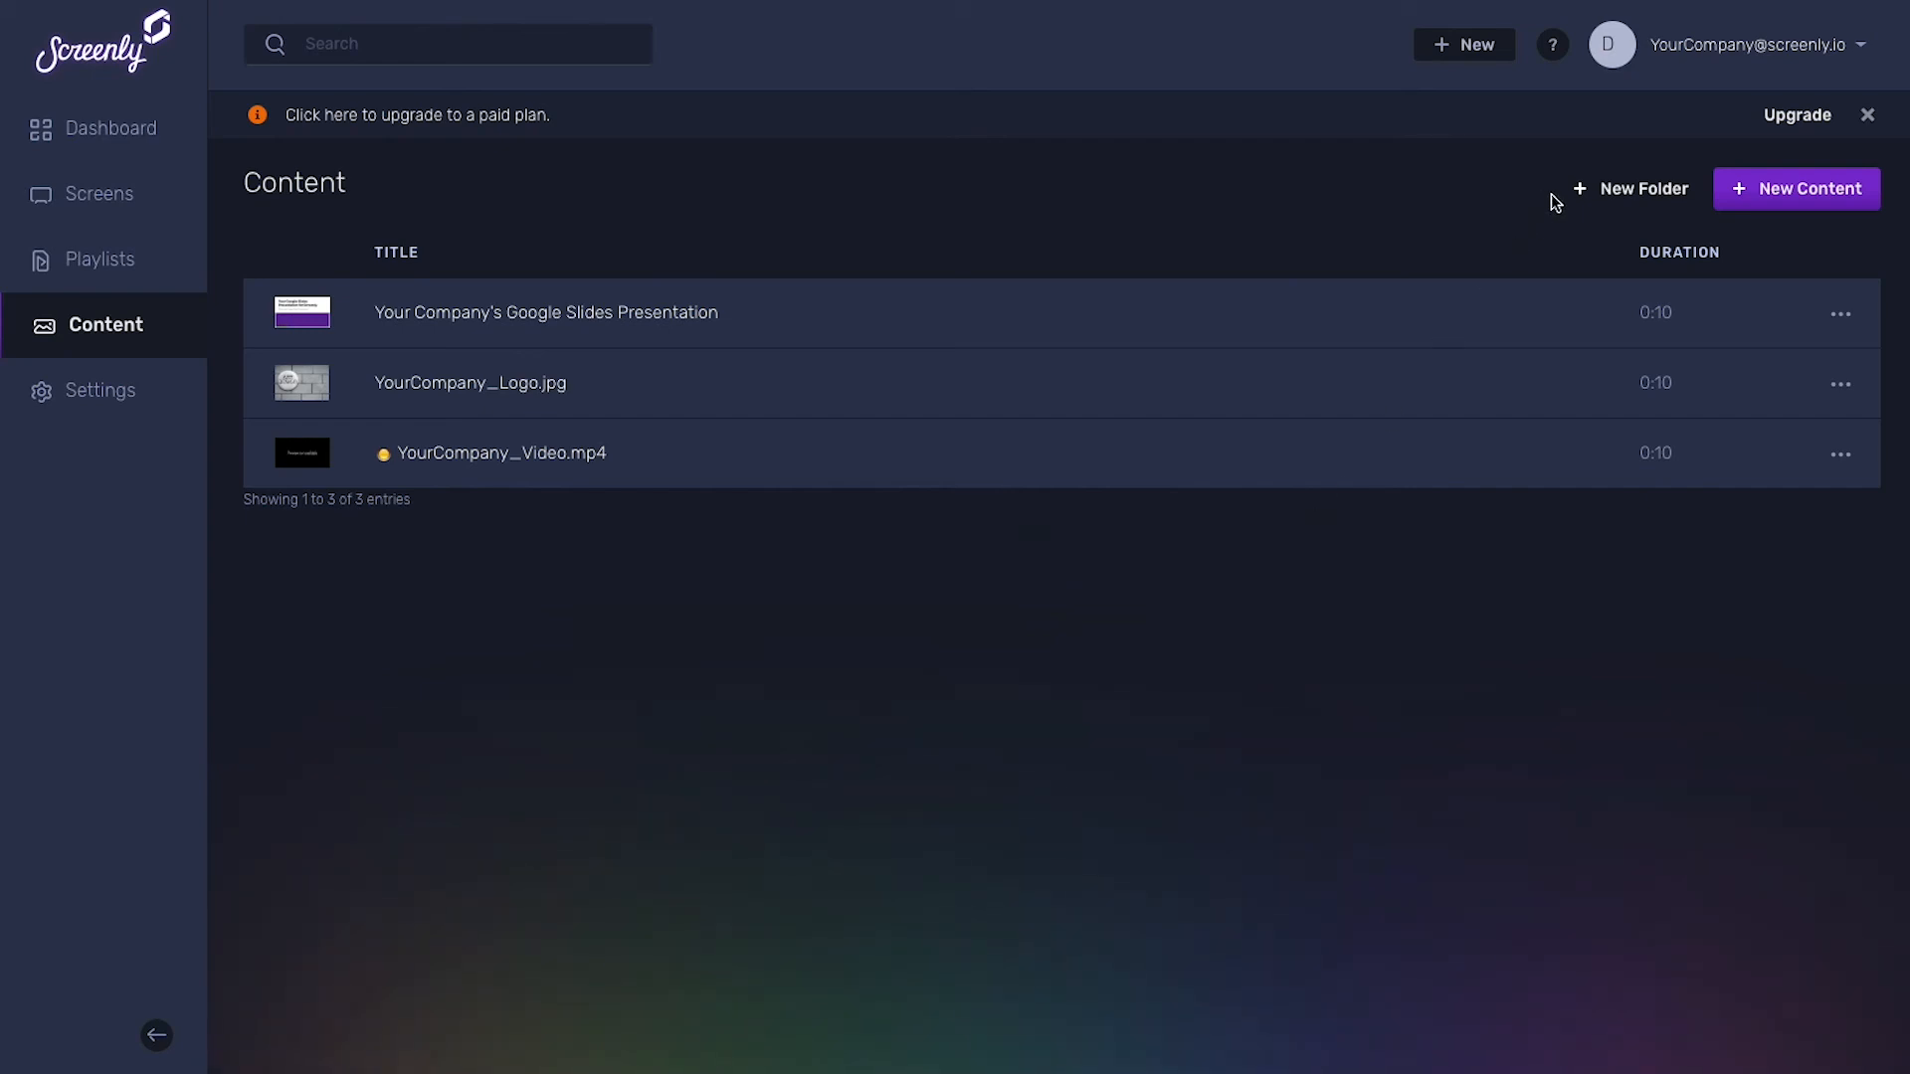
- Create a folder named Your Company's Content above the three items
left_click(1631, 189)
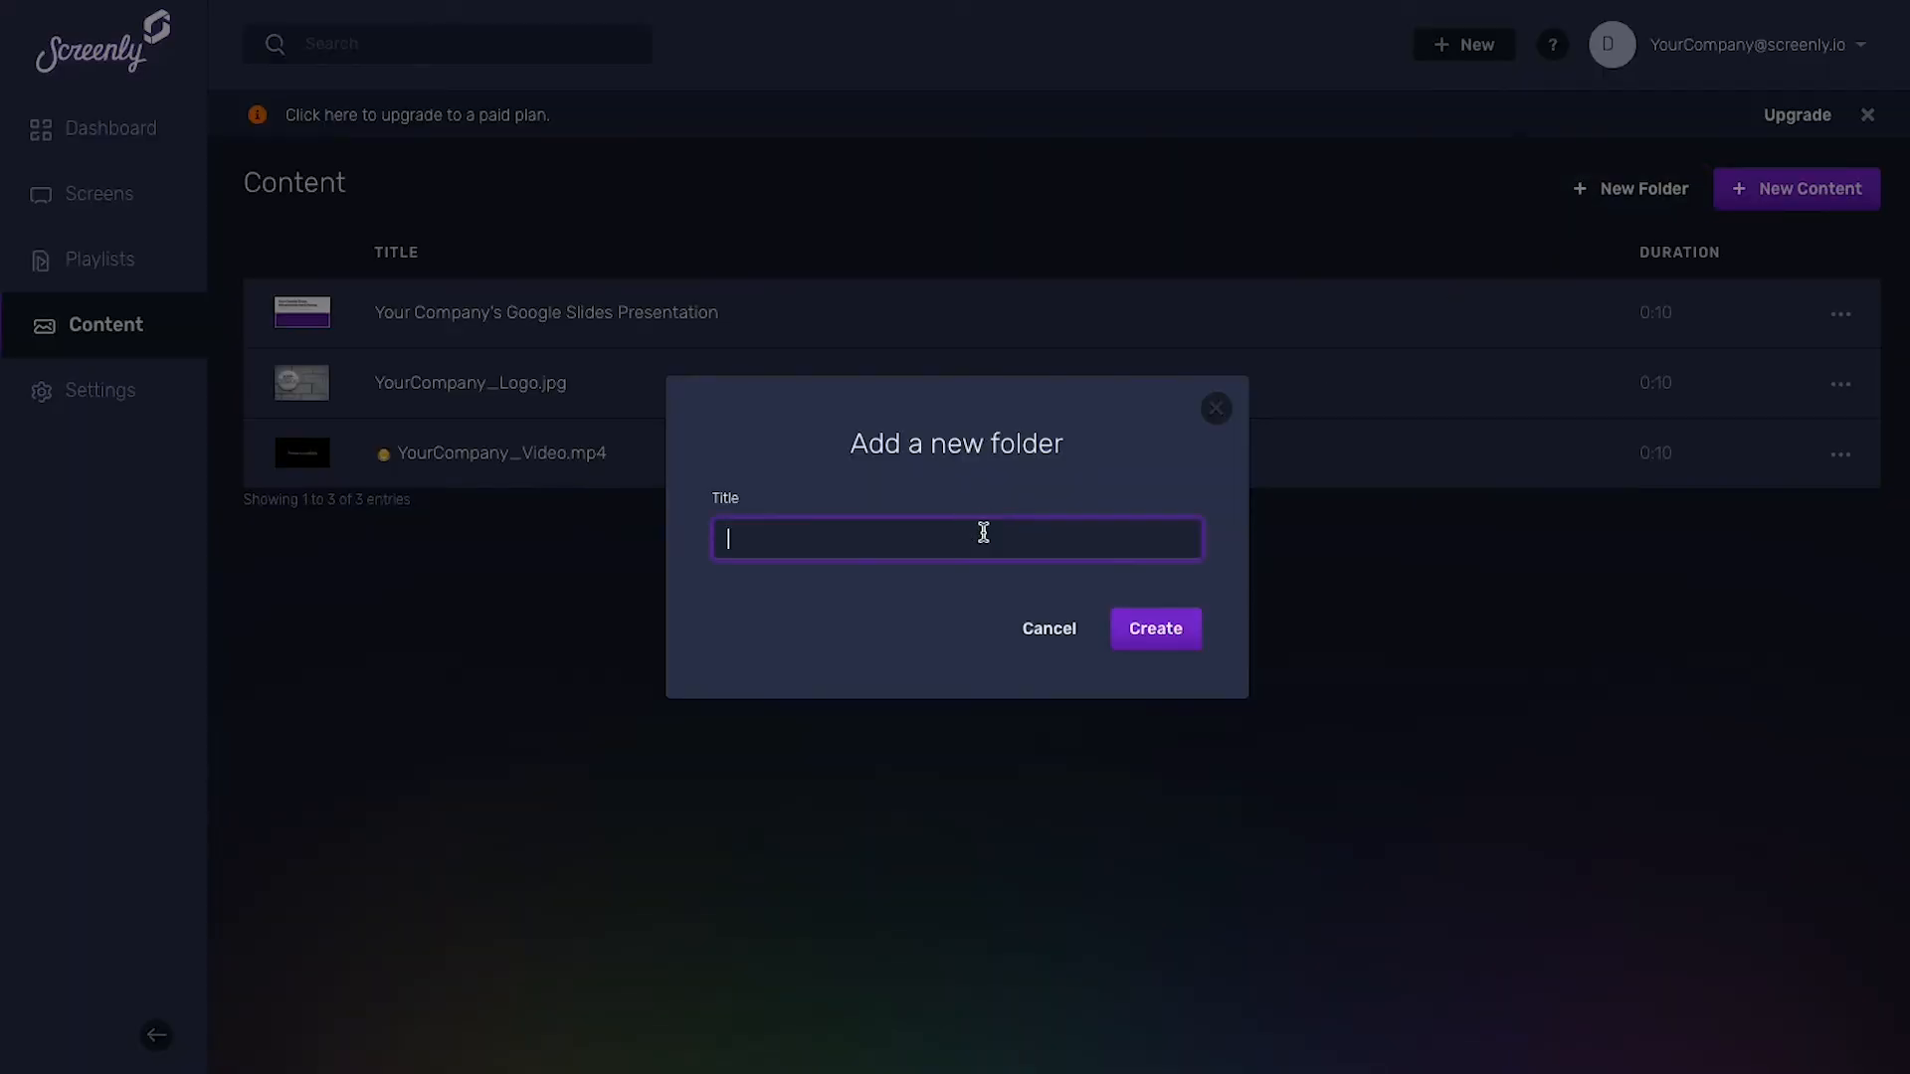
type("Your Compan")
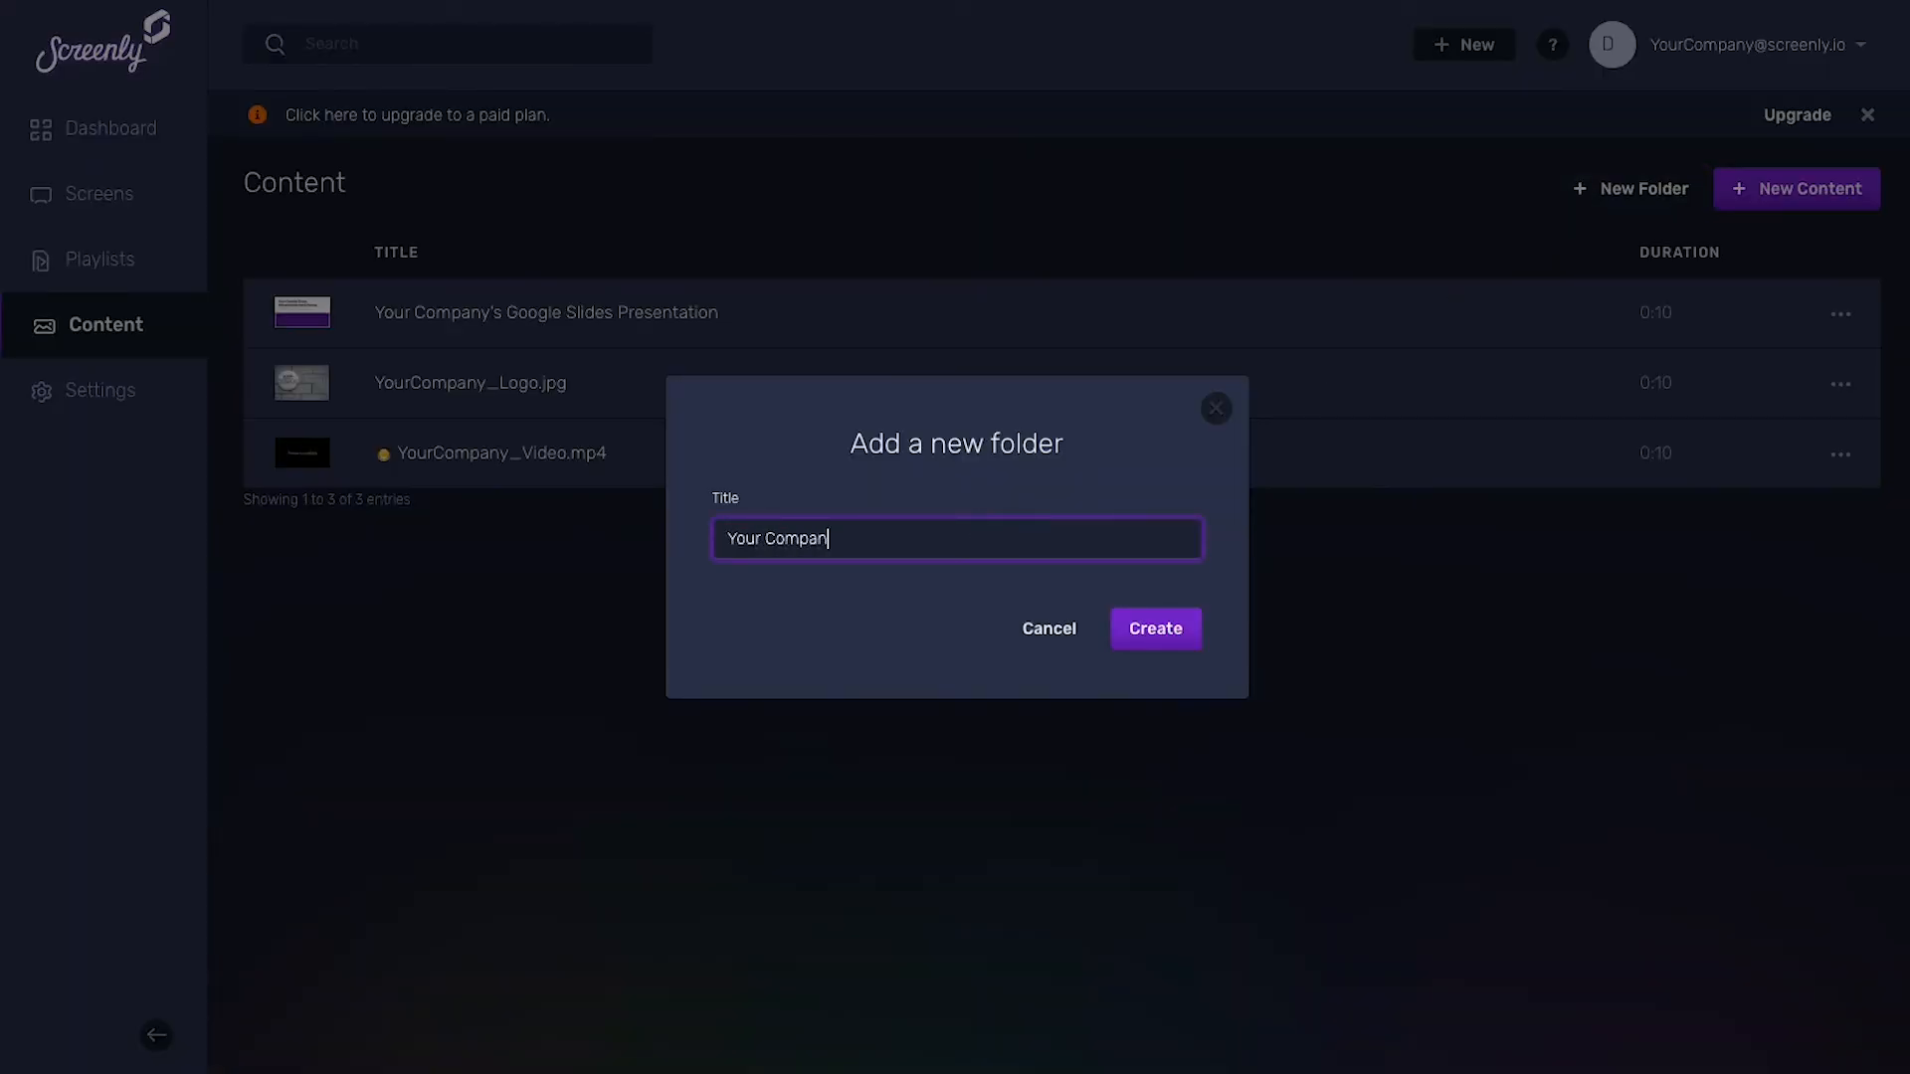
type("y's Content")
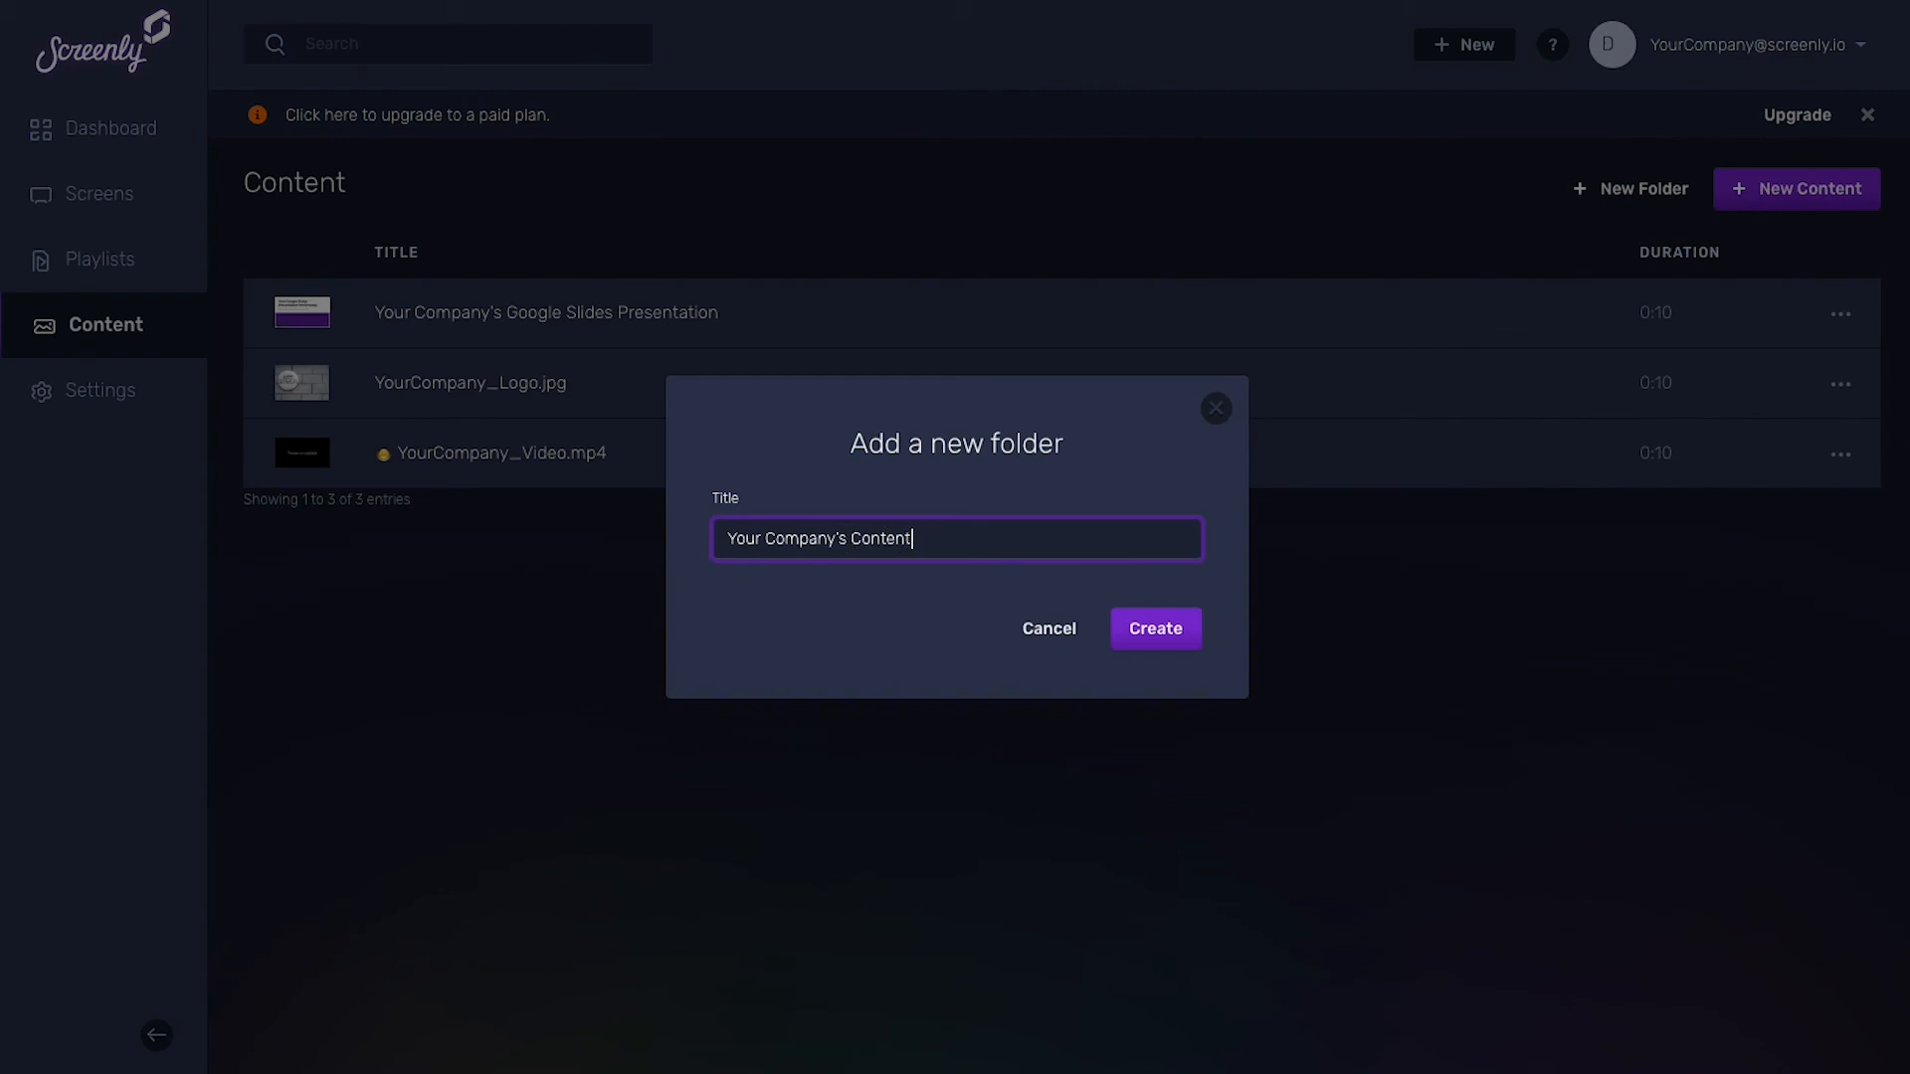
left_click(1152, 629)
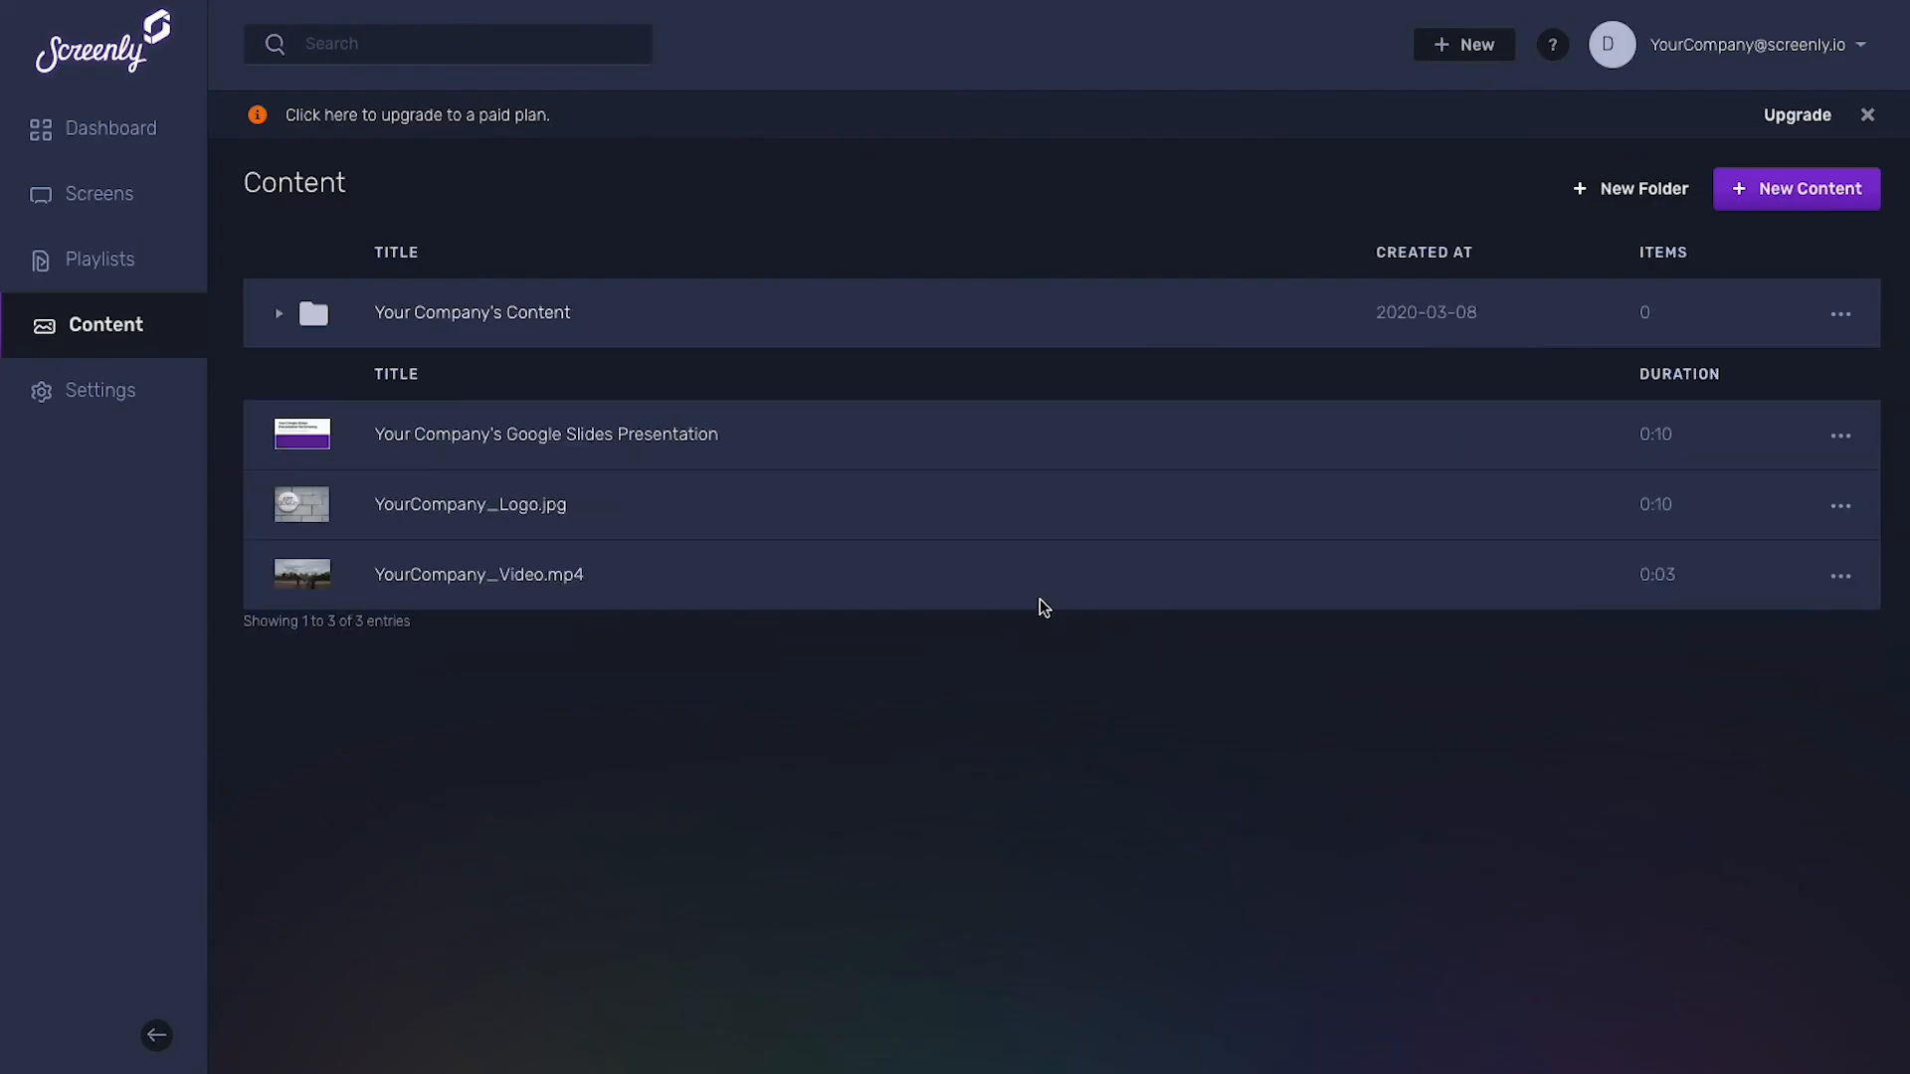